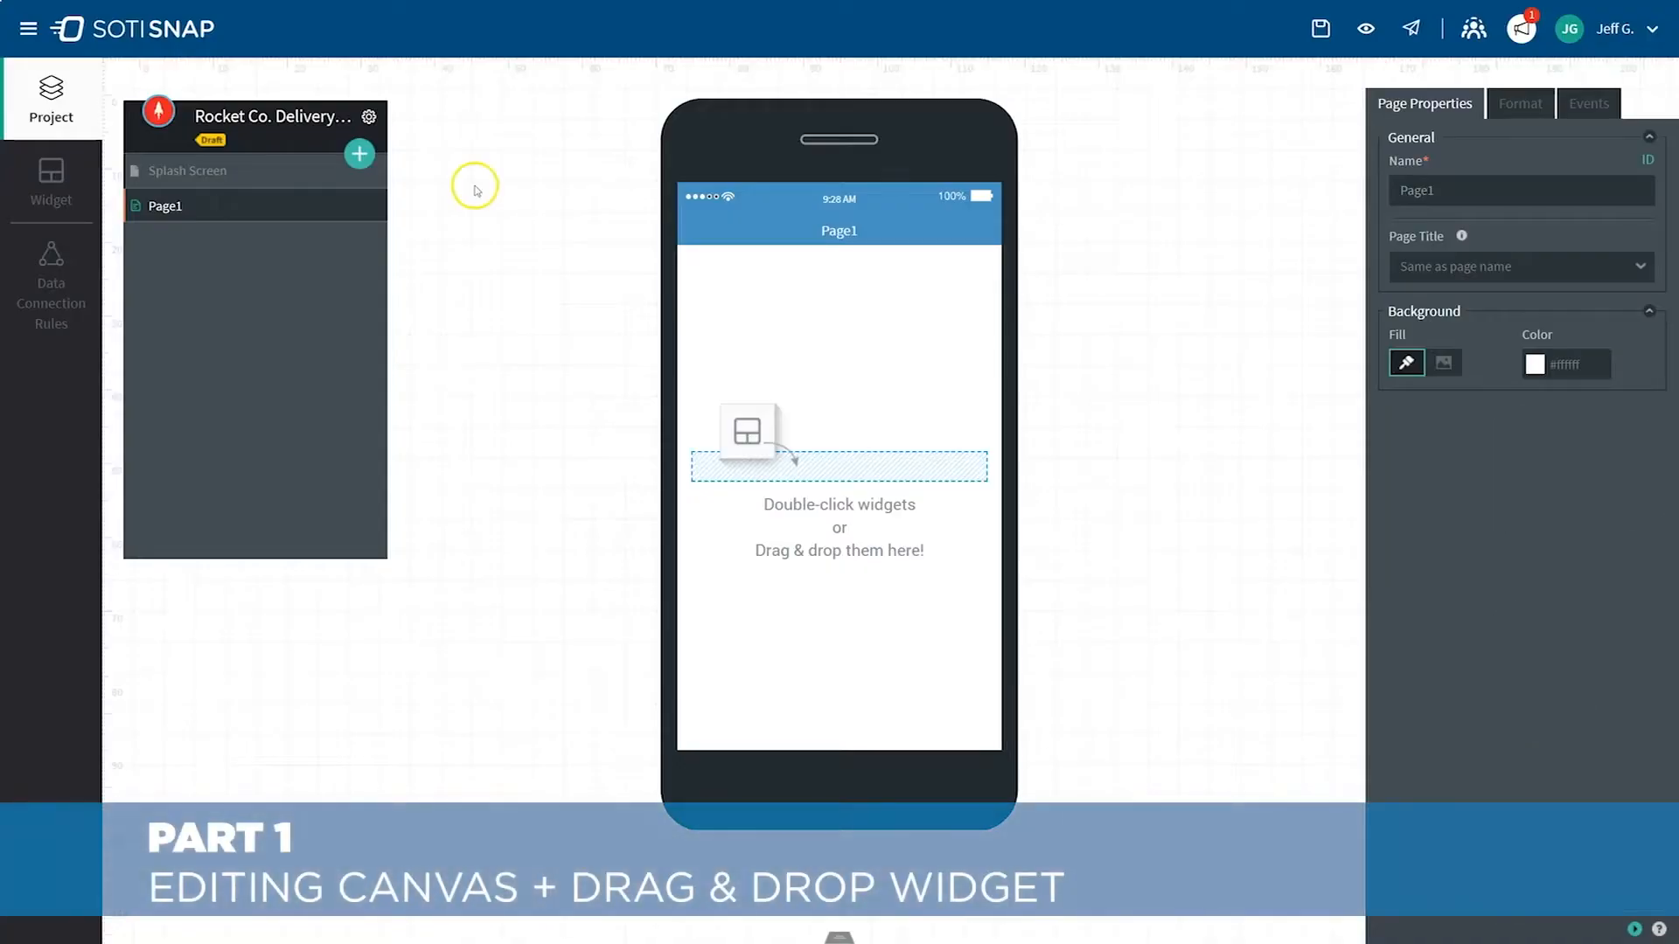
Step: Bring up the Rocket Co. Transportation project's Delivery Form page and close its tablet preview
click(369, 117)
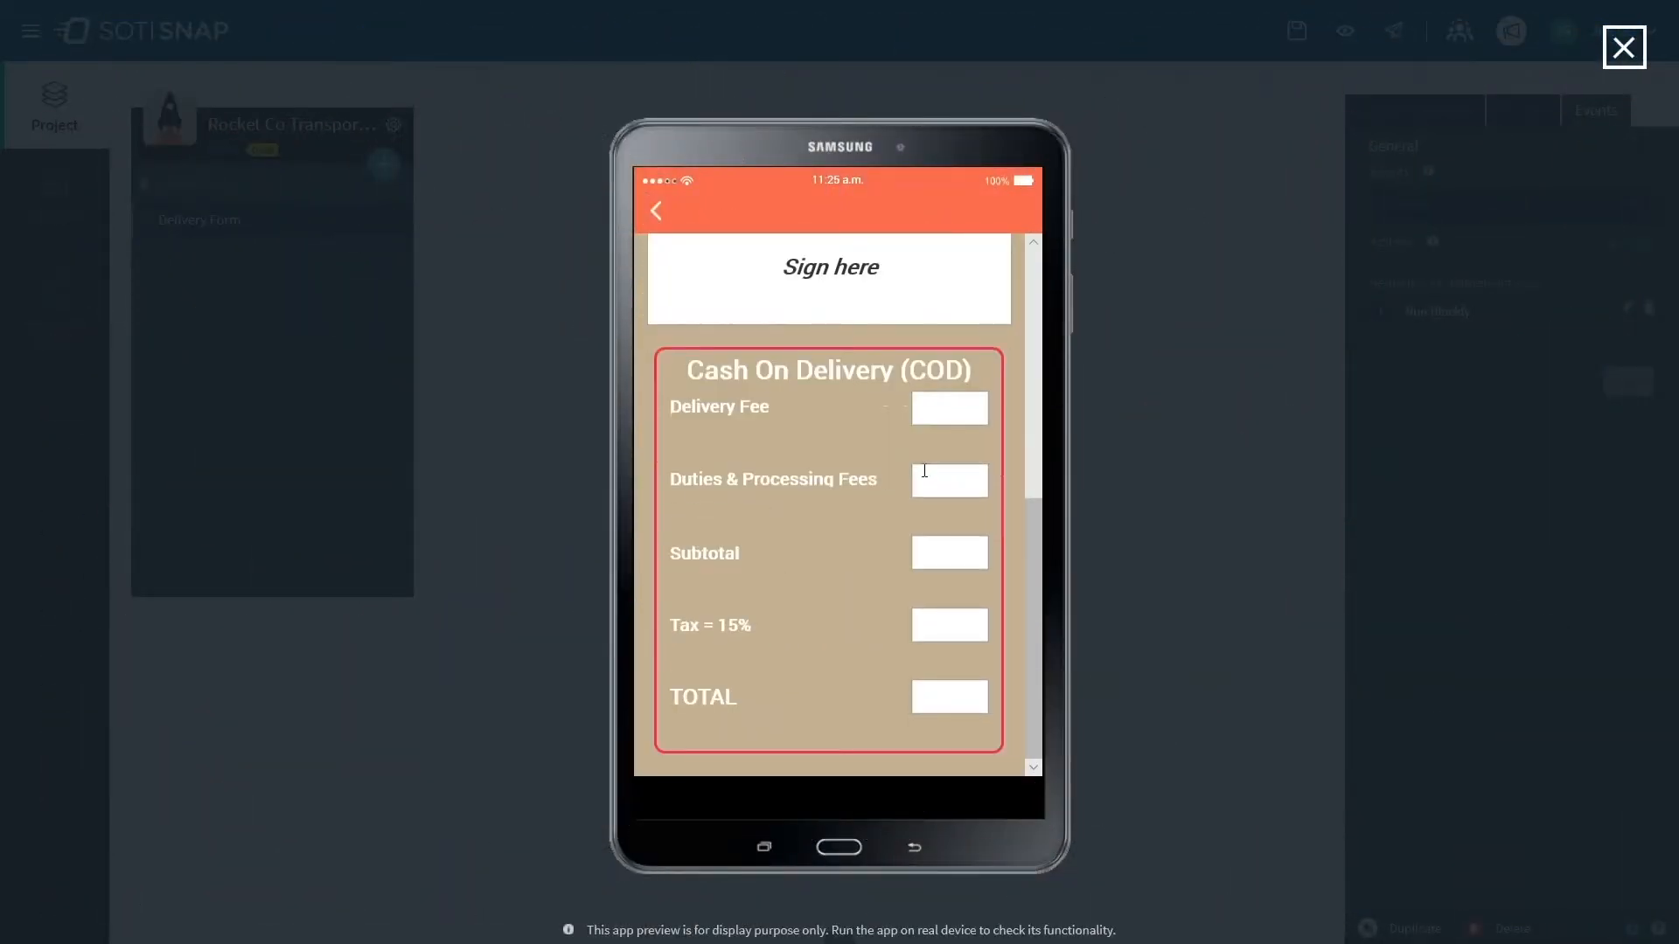
click(1623, 46)
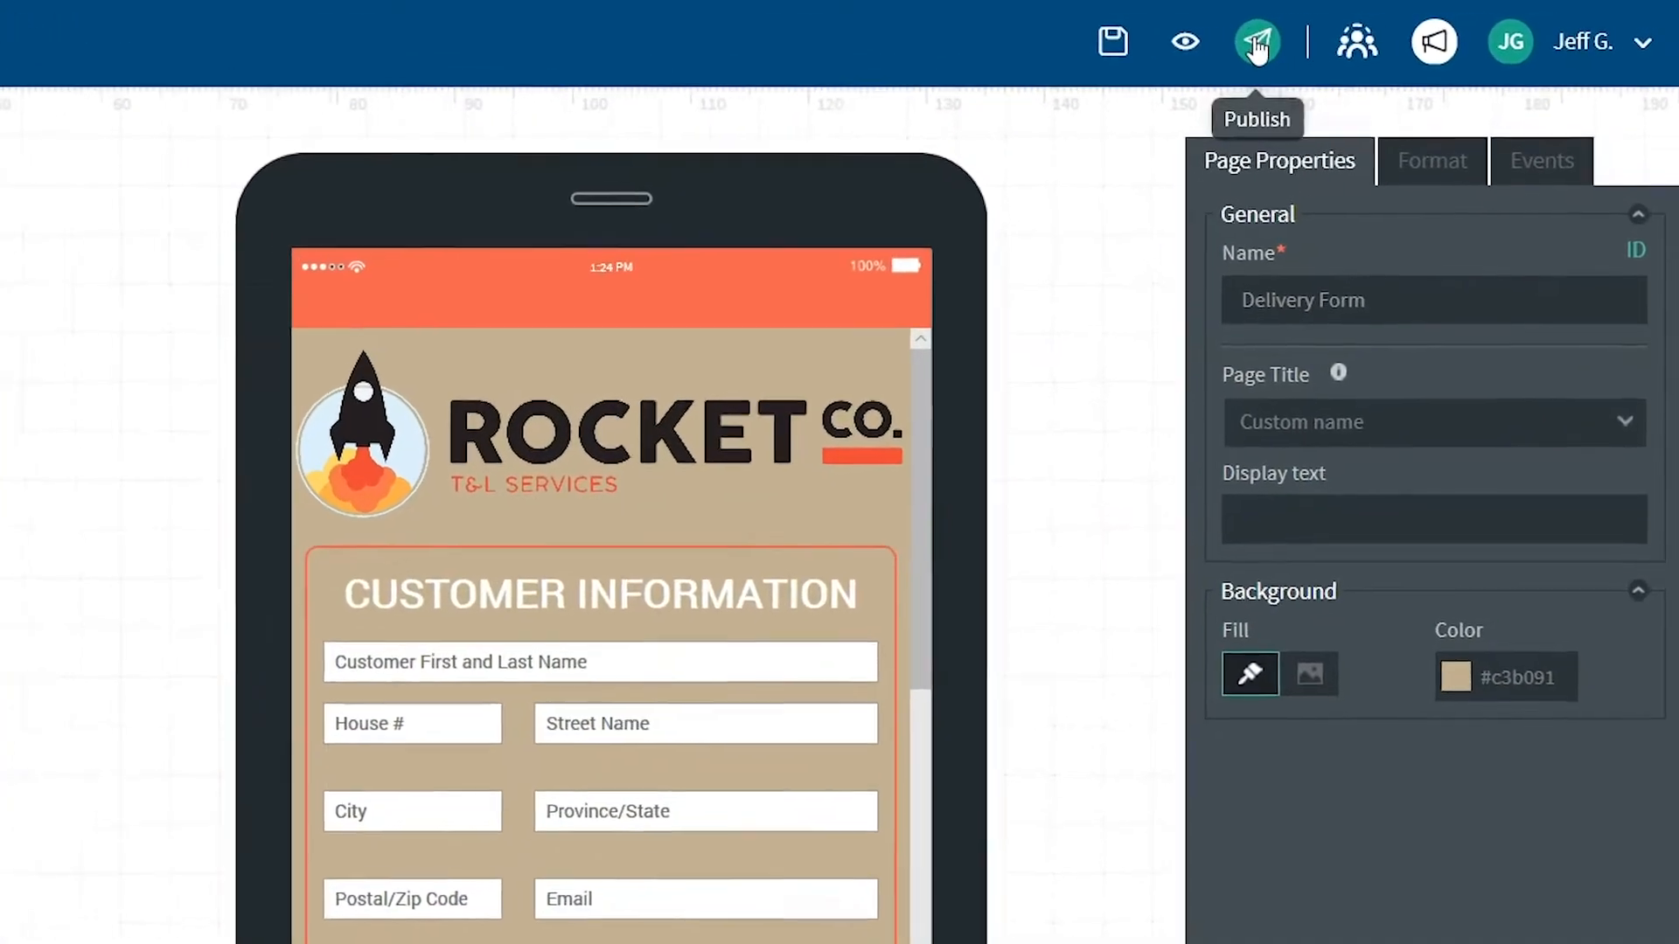
Step: Open Publish settings for version 1.0 build 6 and remove the Rocket Co. Marketing target group
click(1255, 41)
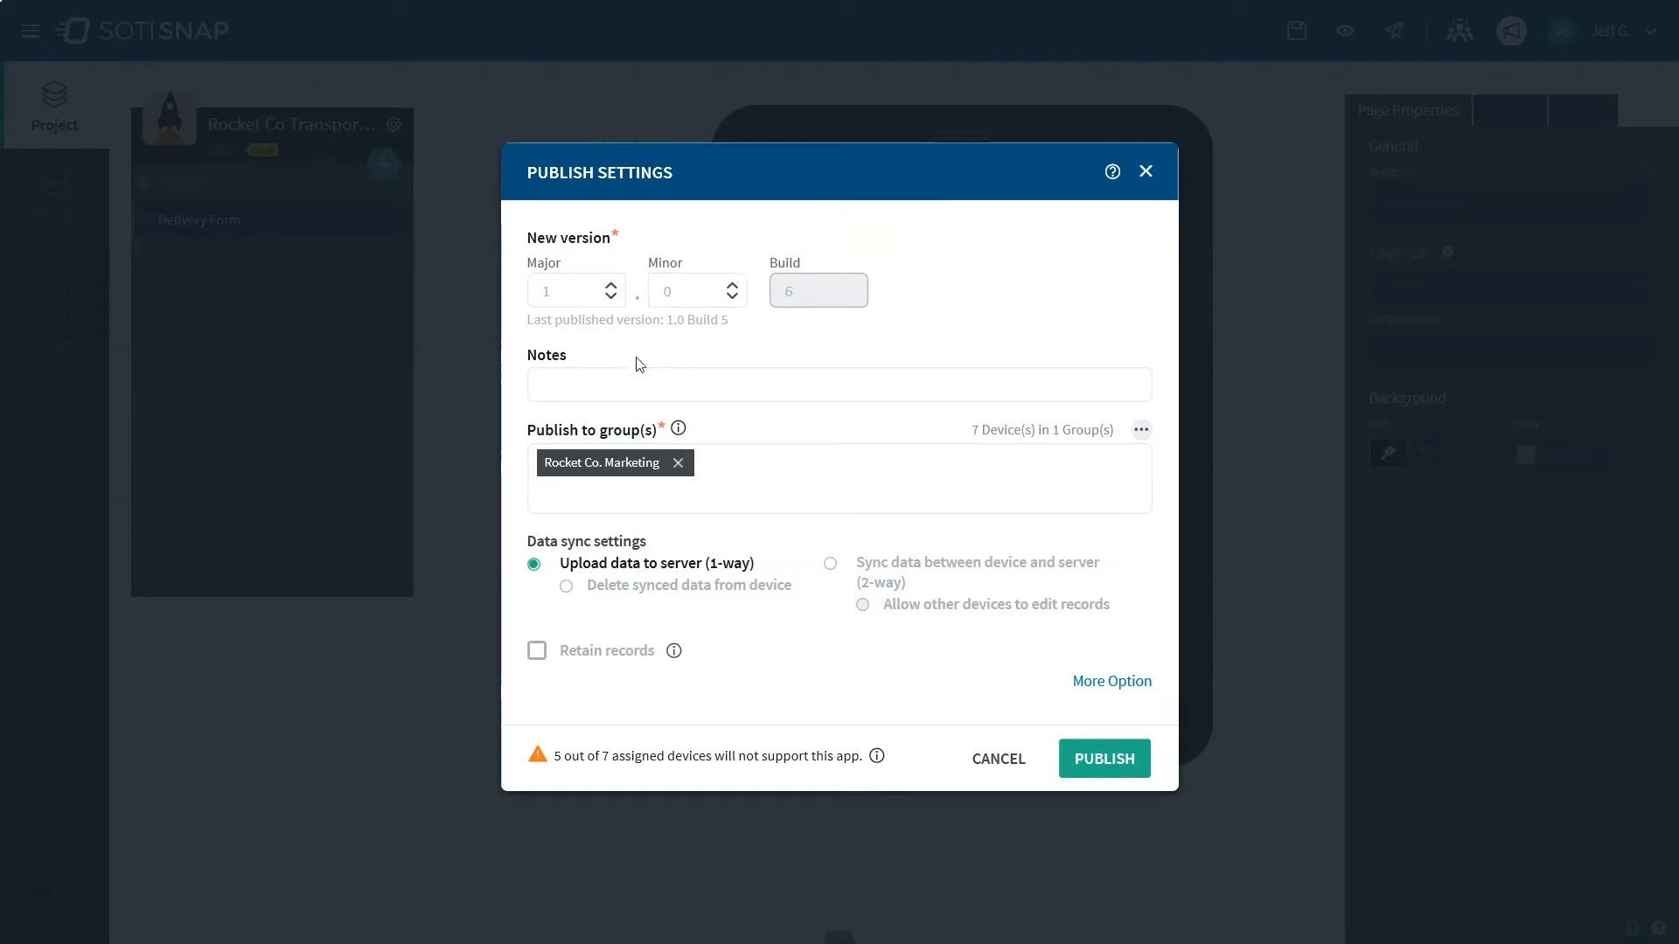
click(838, 385)
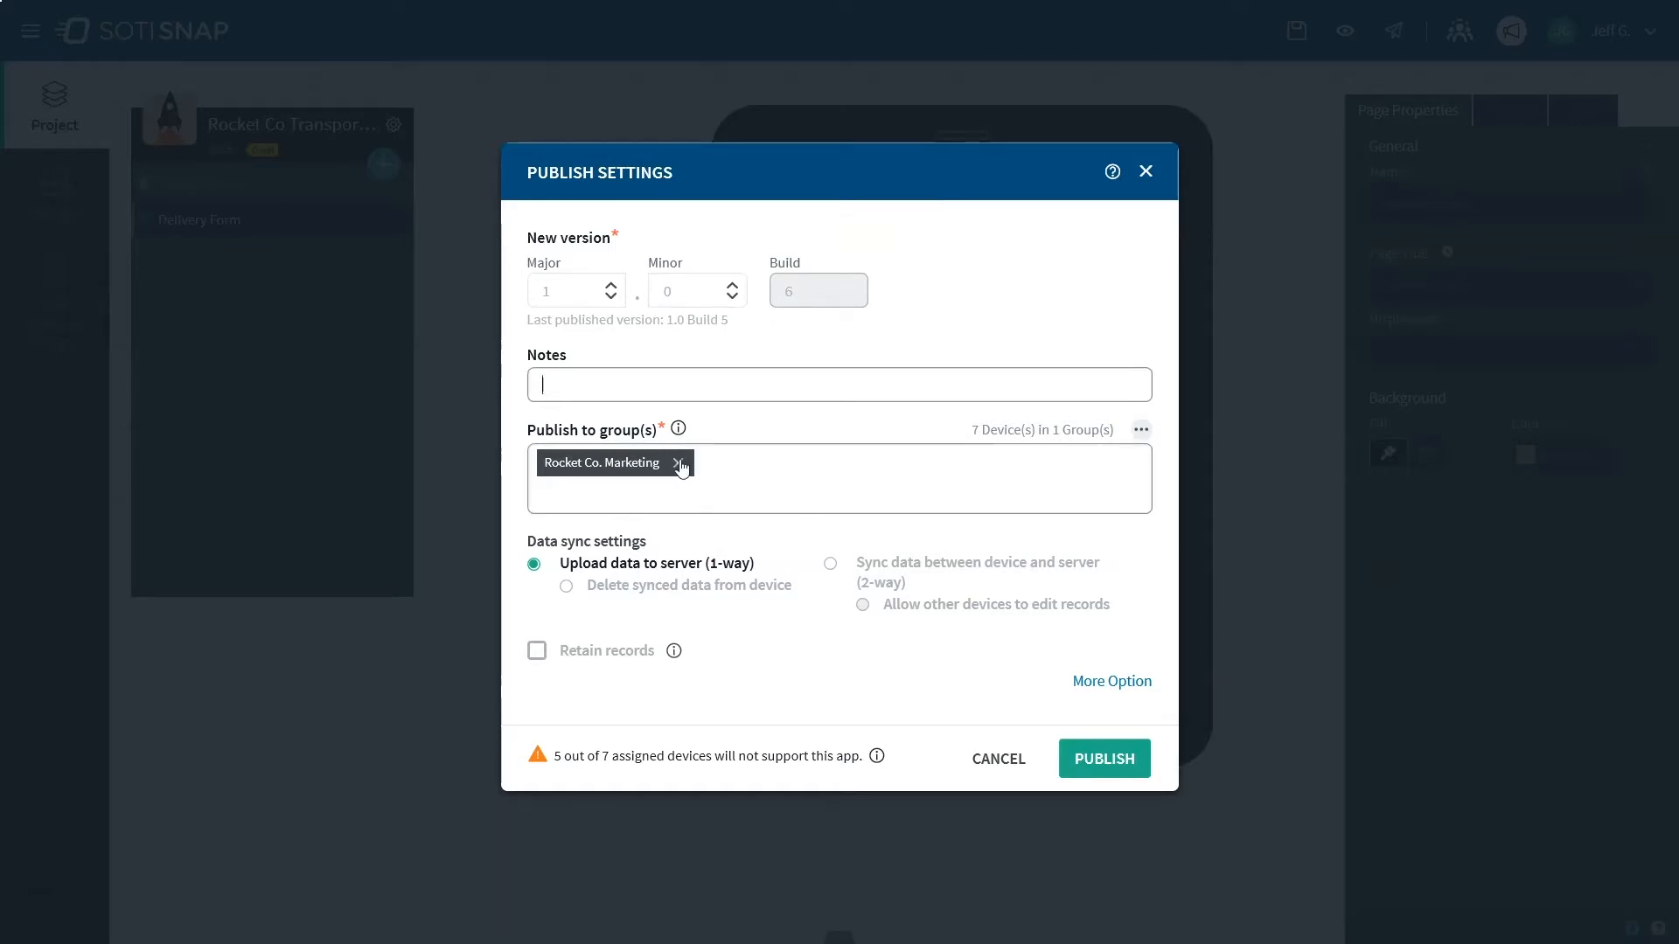
click(680, 462)
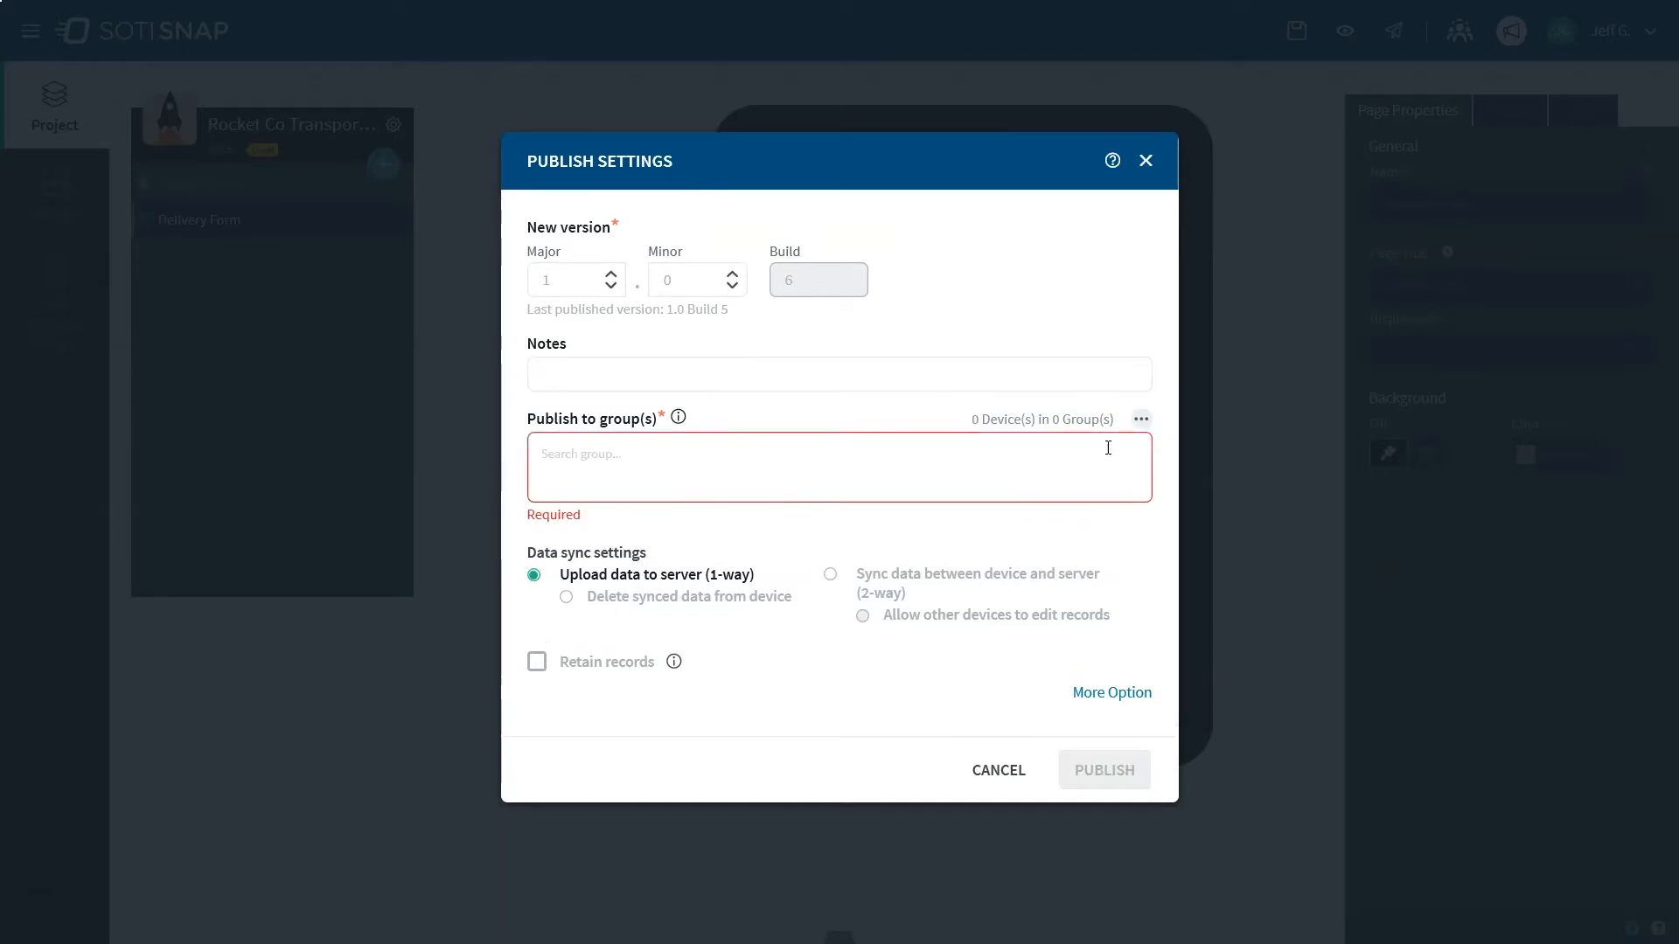
Step: Create a new group named 'Rocket Co. Transportation' as the app's publish target
click(1139, 418)
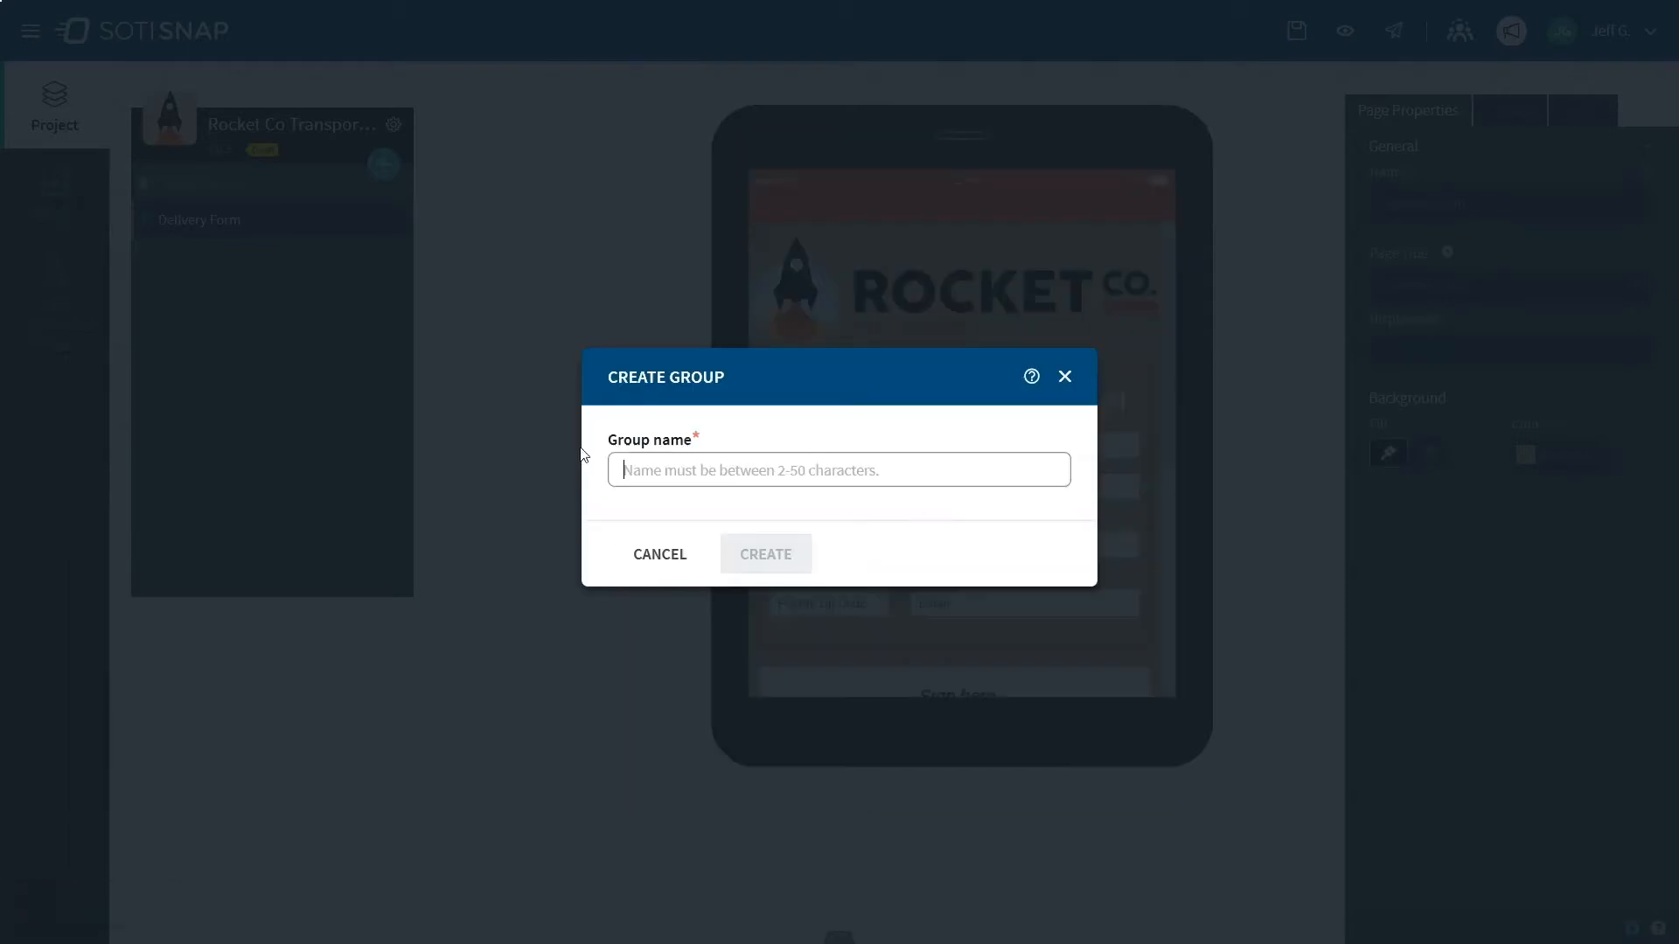
text(Rocket C)
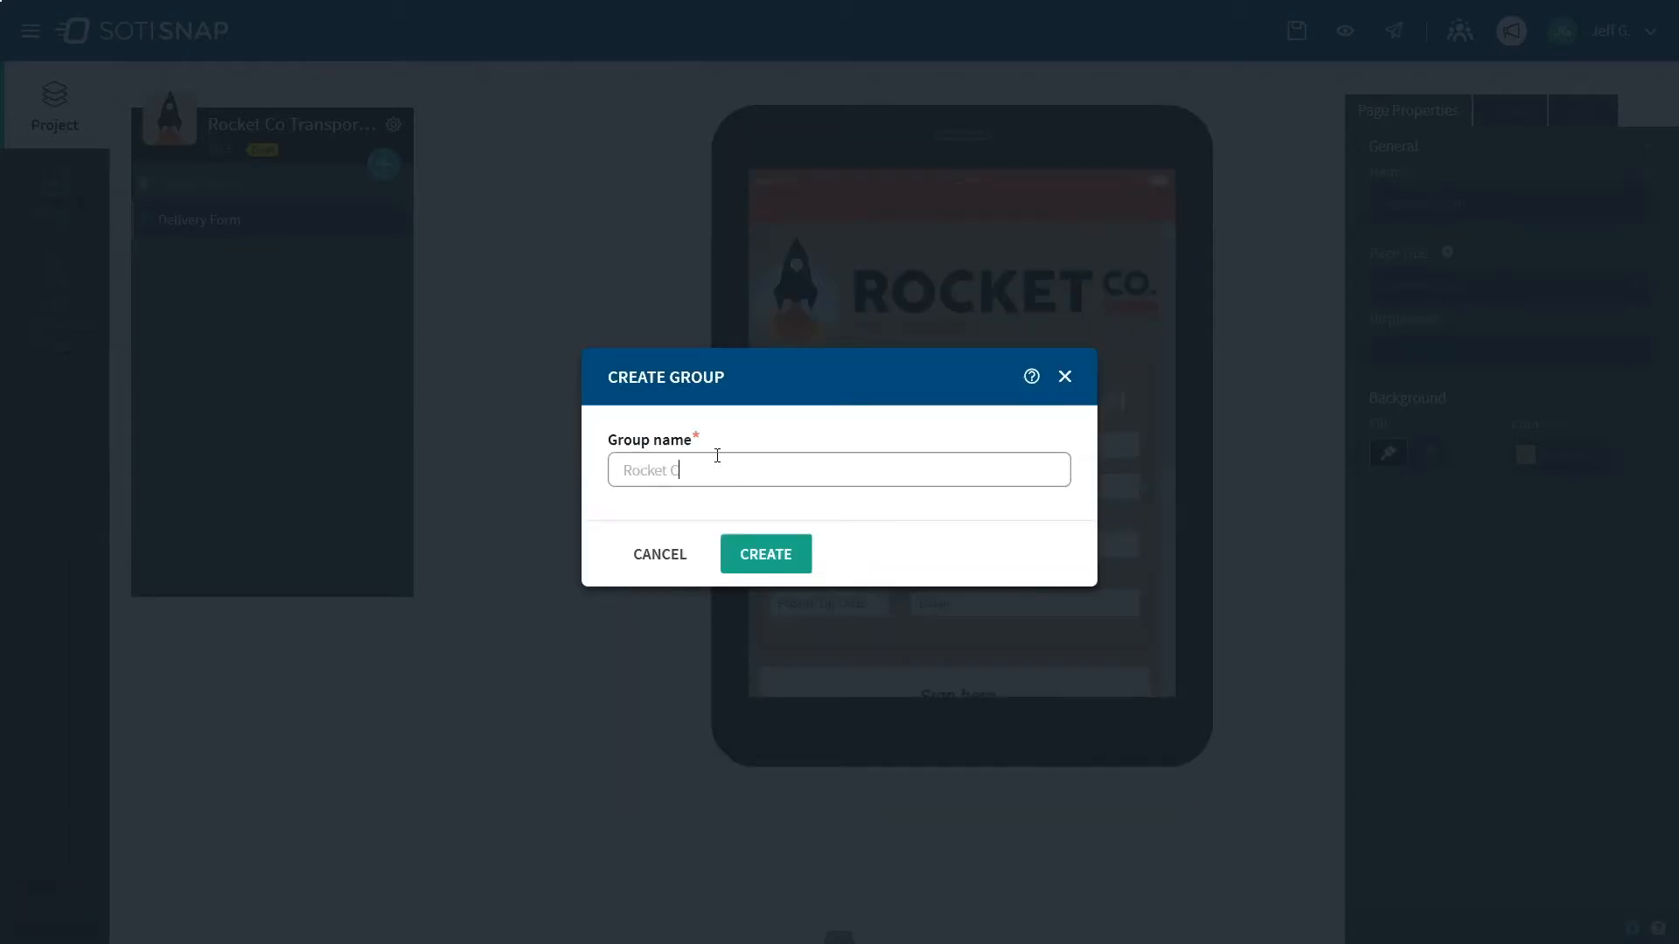
text(o. Transpo)
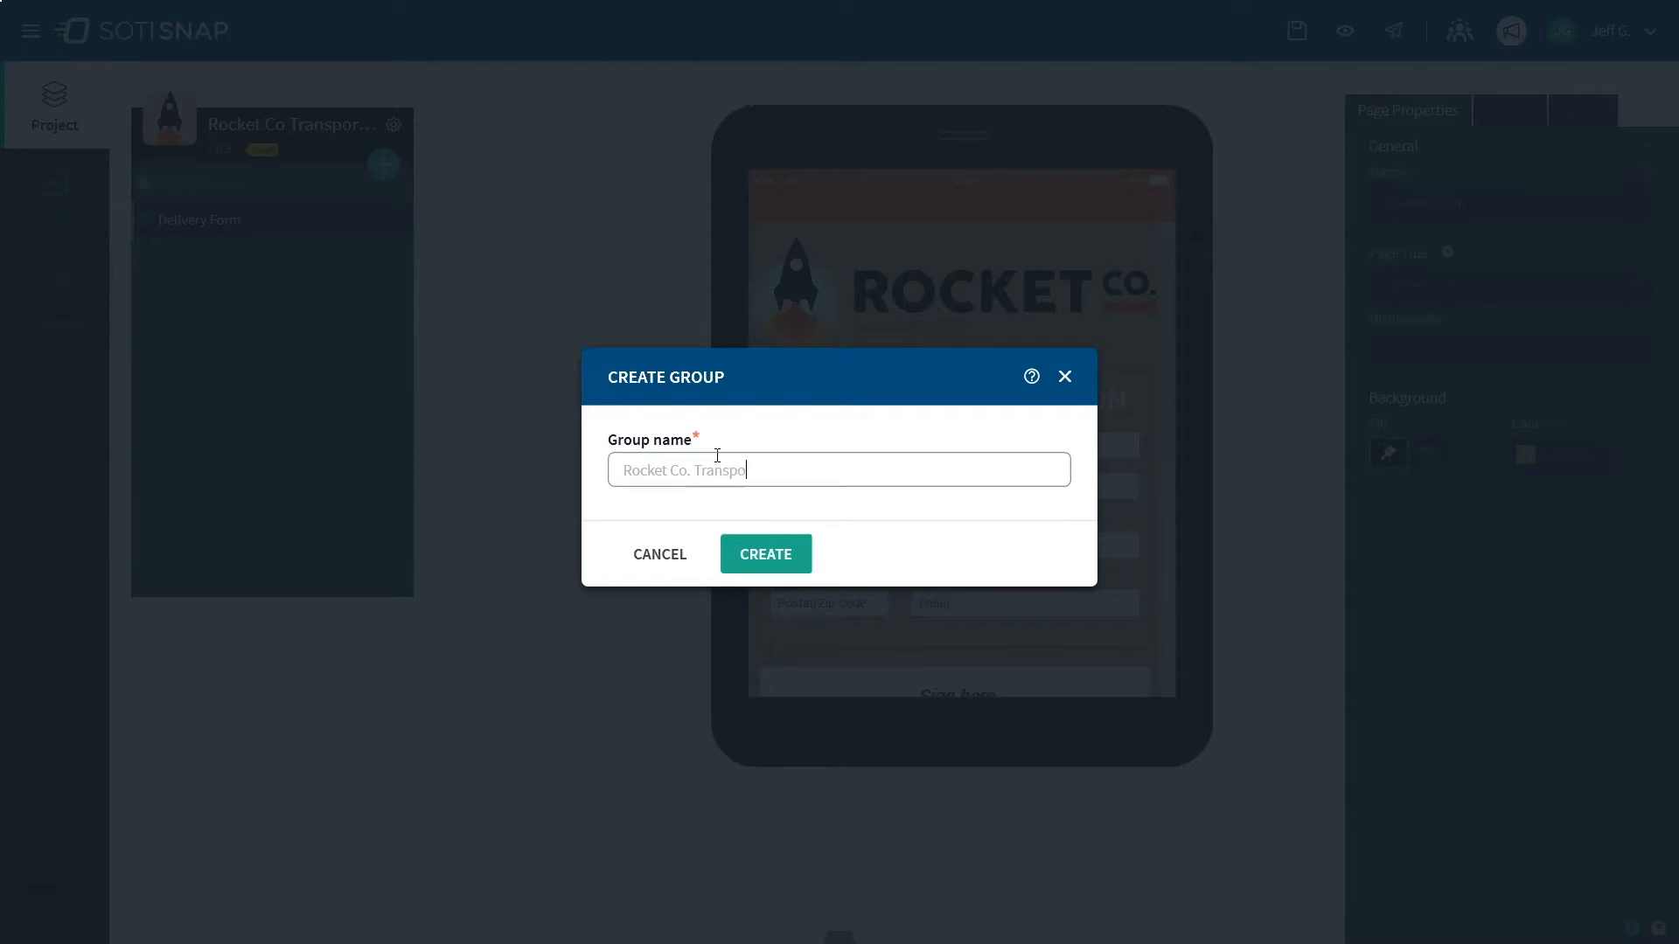
text(tation)
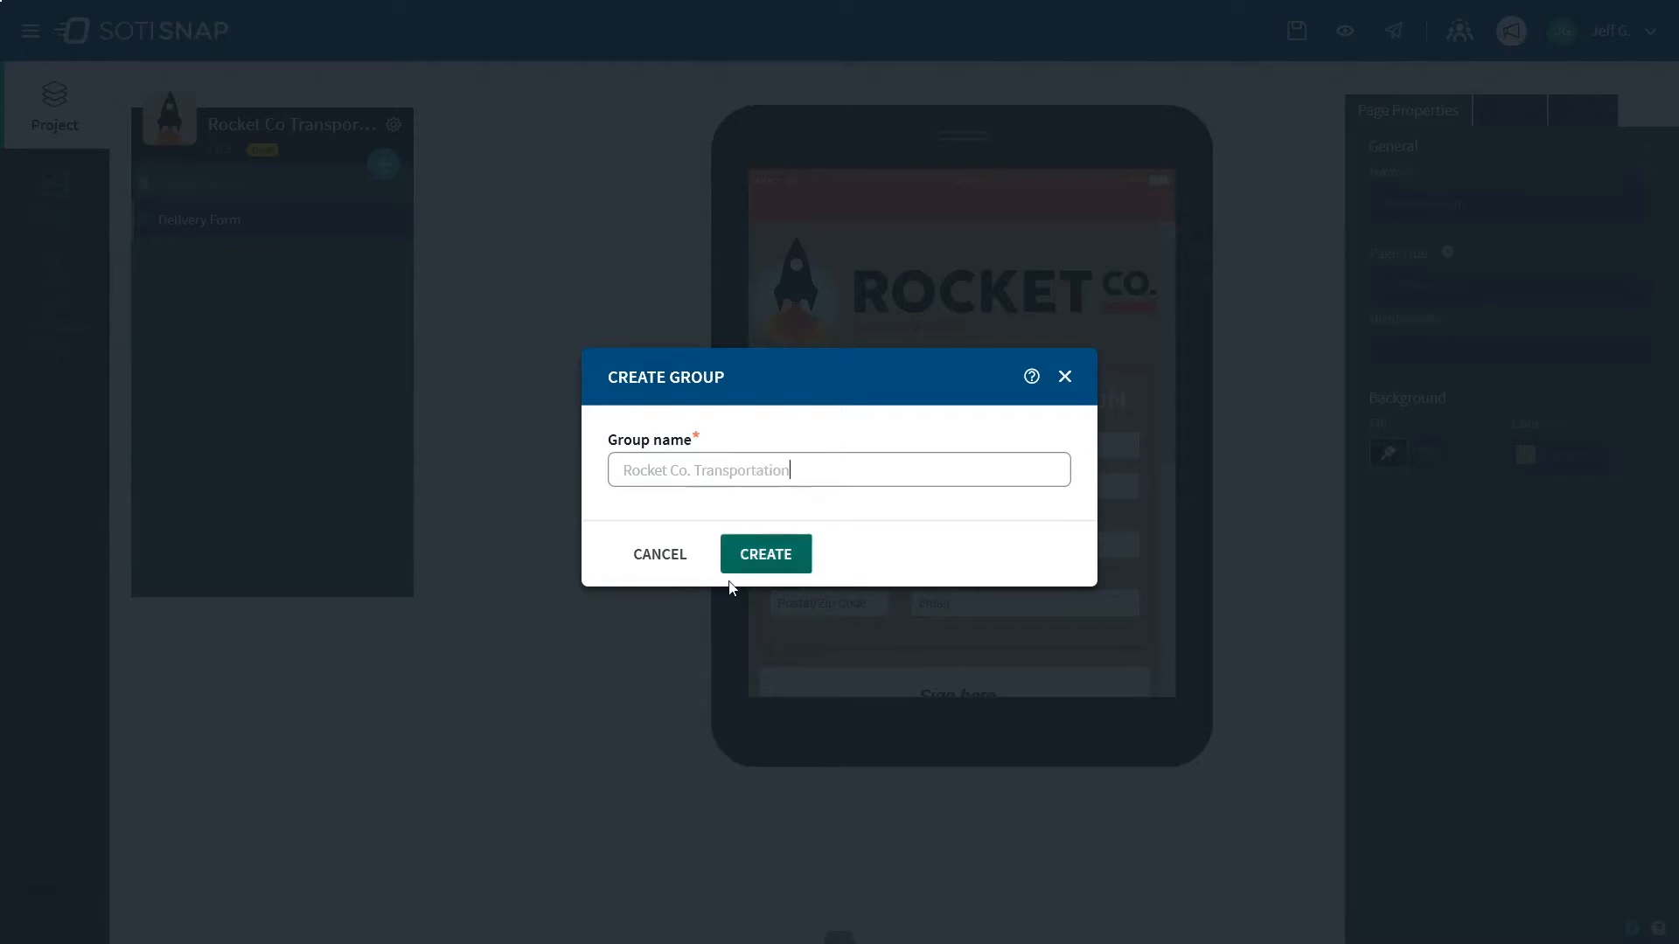
click(765, 553)
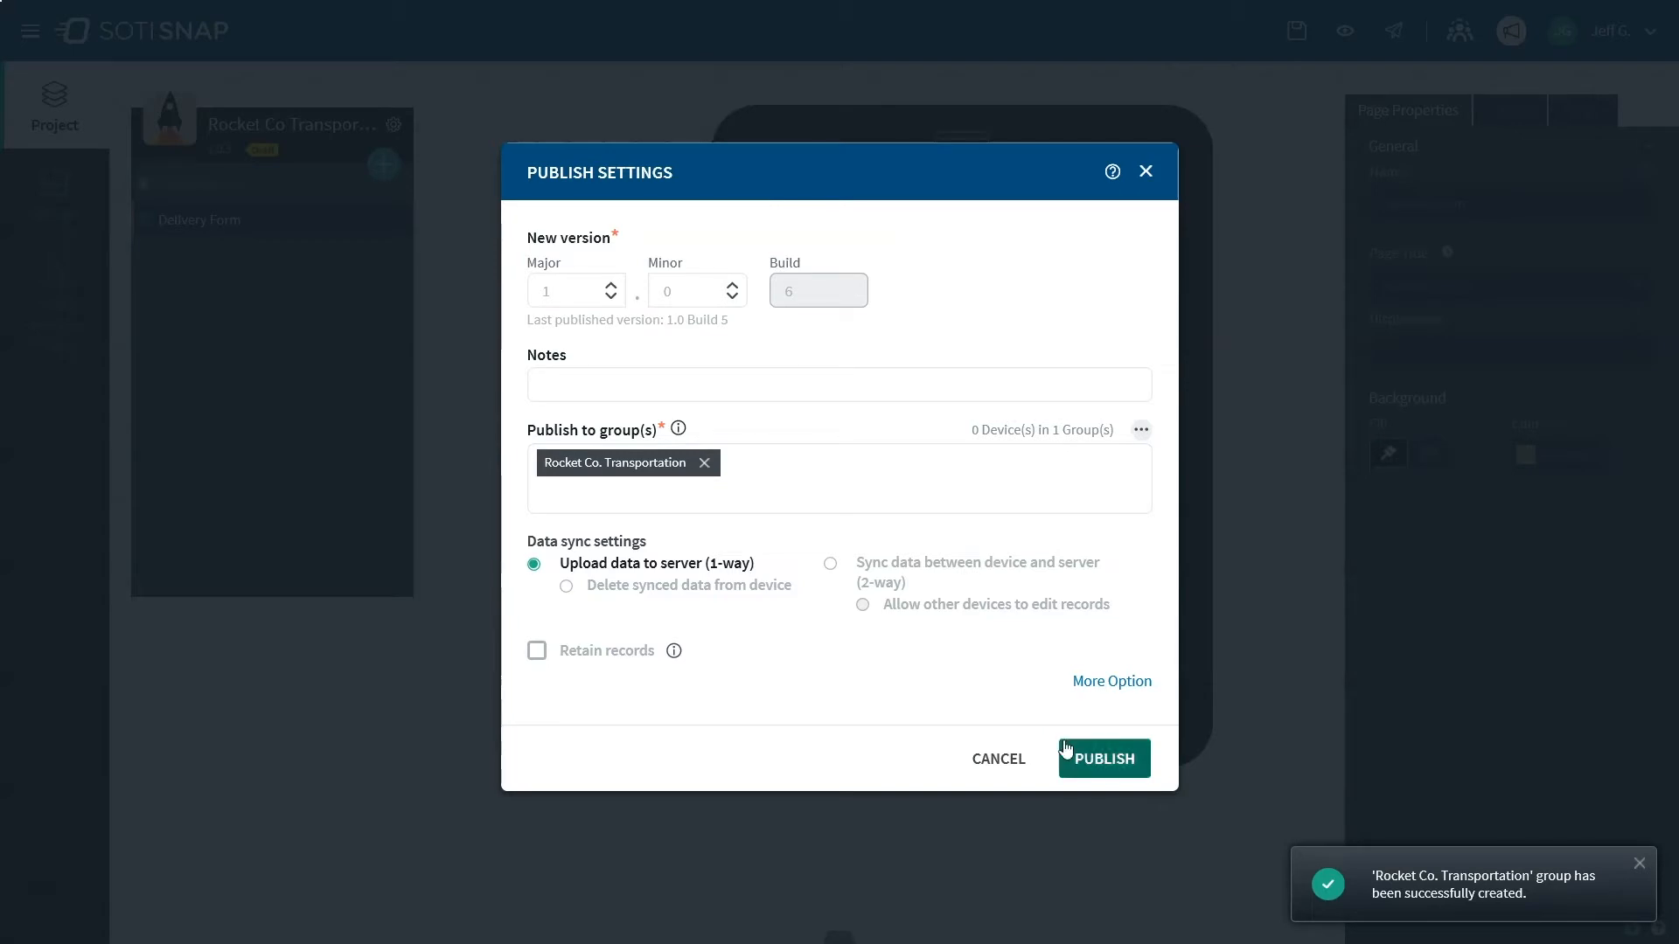
Step: Publish the delivery form app to Rocket Co. Transportation as version 1.0.6
click(1103, 758)
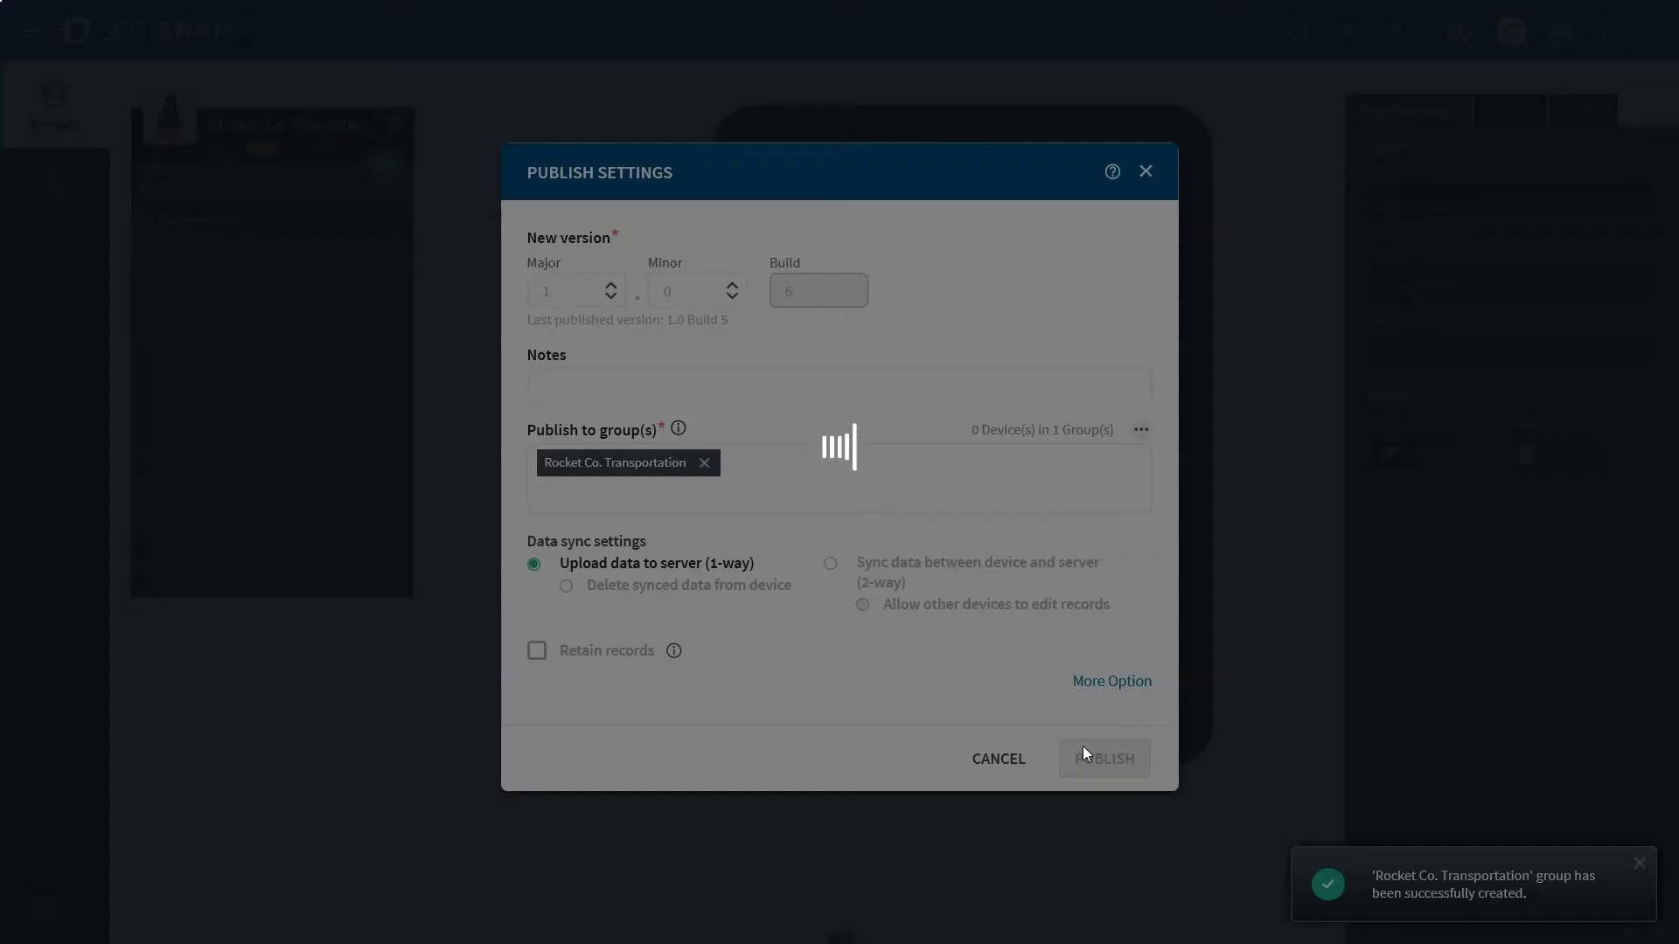
click(1102, 758)
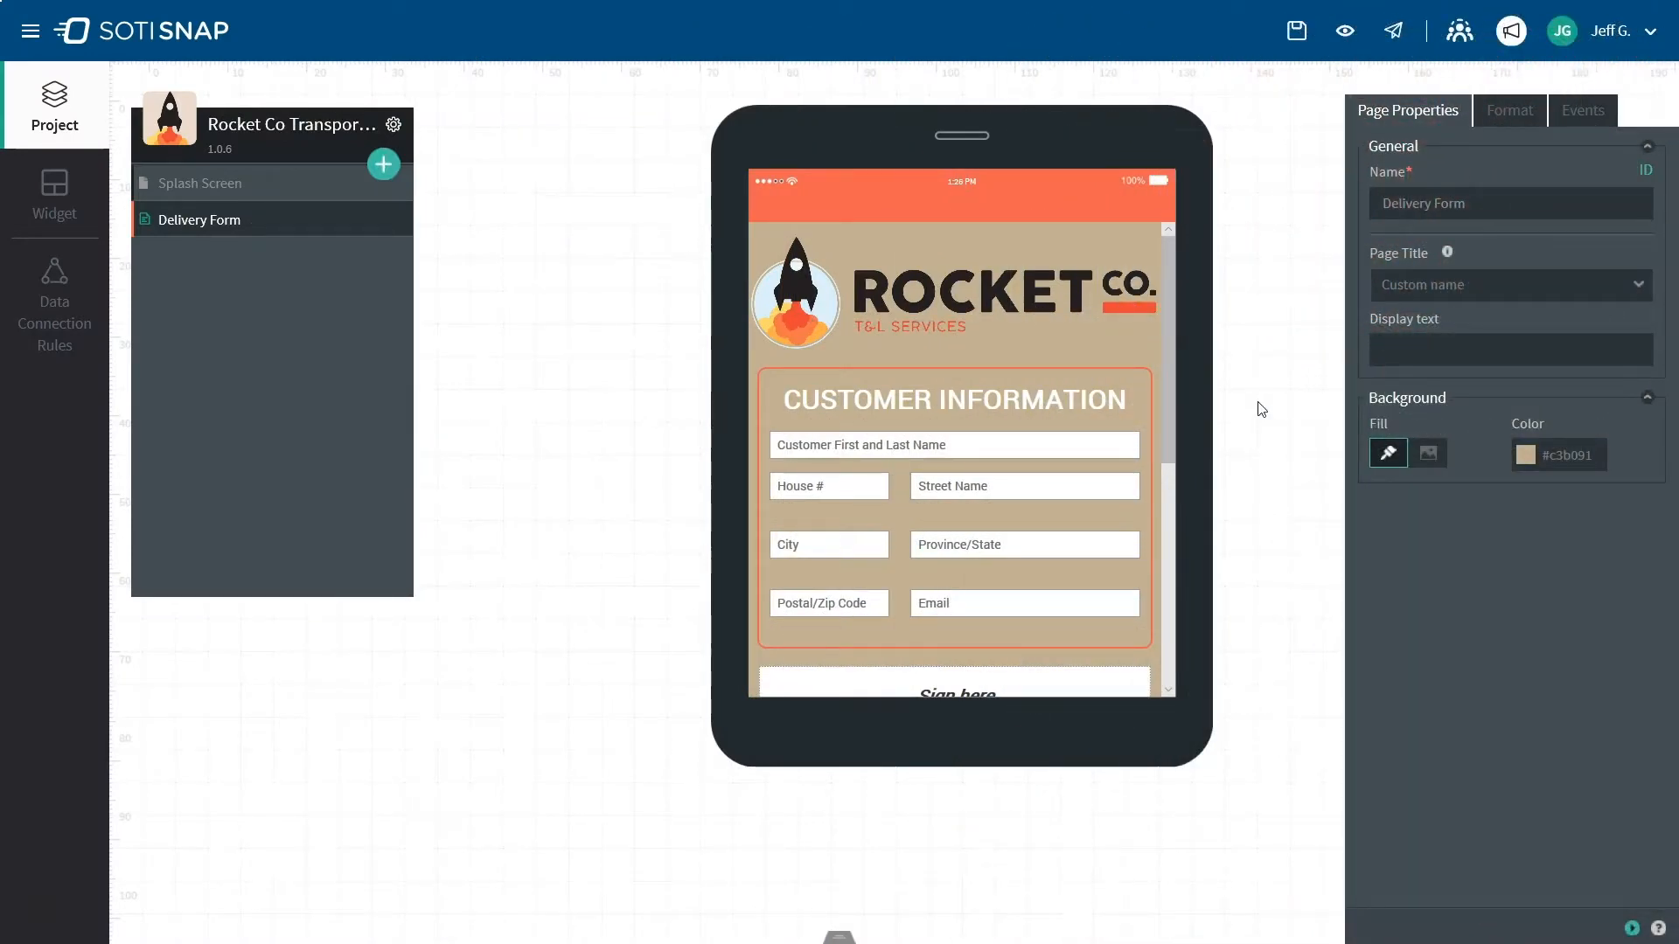
mouse_move(407, 278)
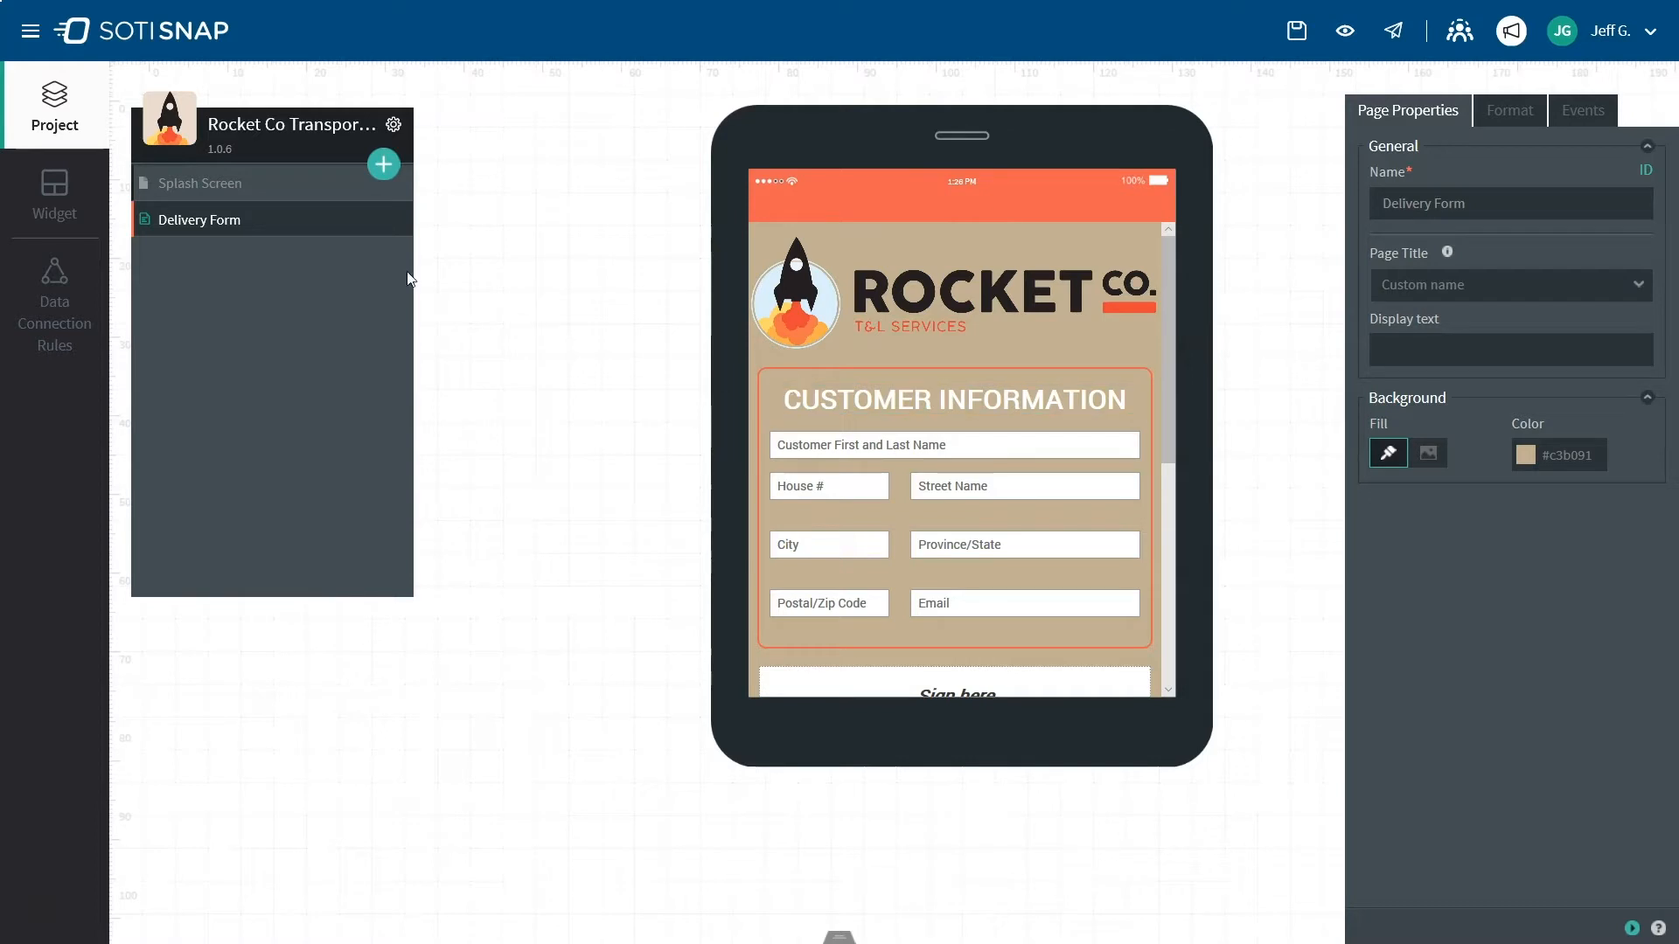
mouse_move(29, 30)
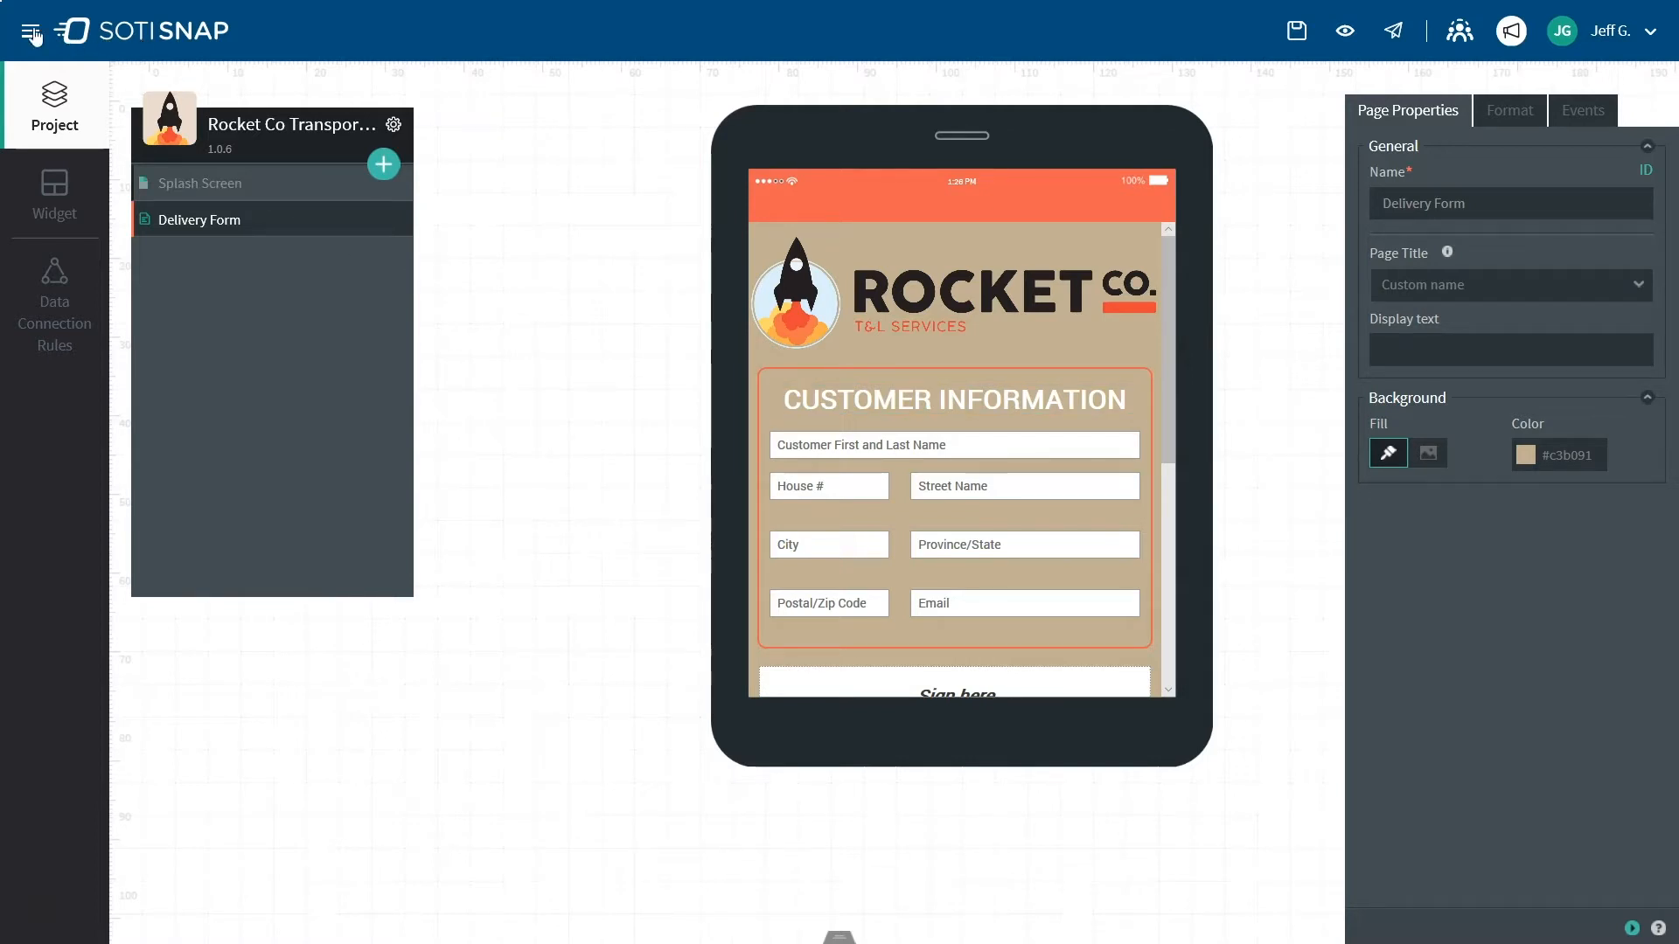
Step: Go to Device Manager and start adding a device by Enrollment ID
click(29, 30)
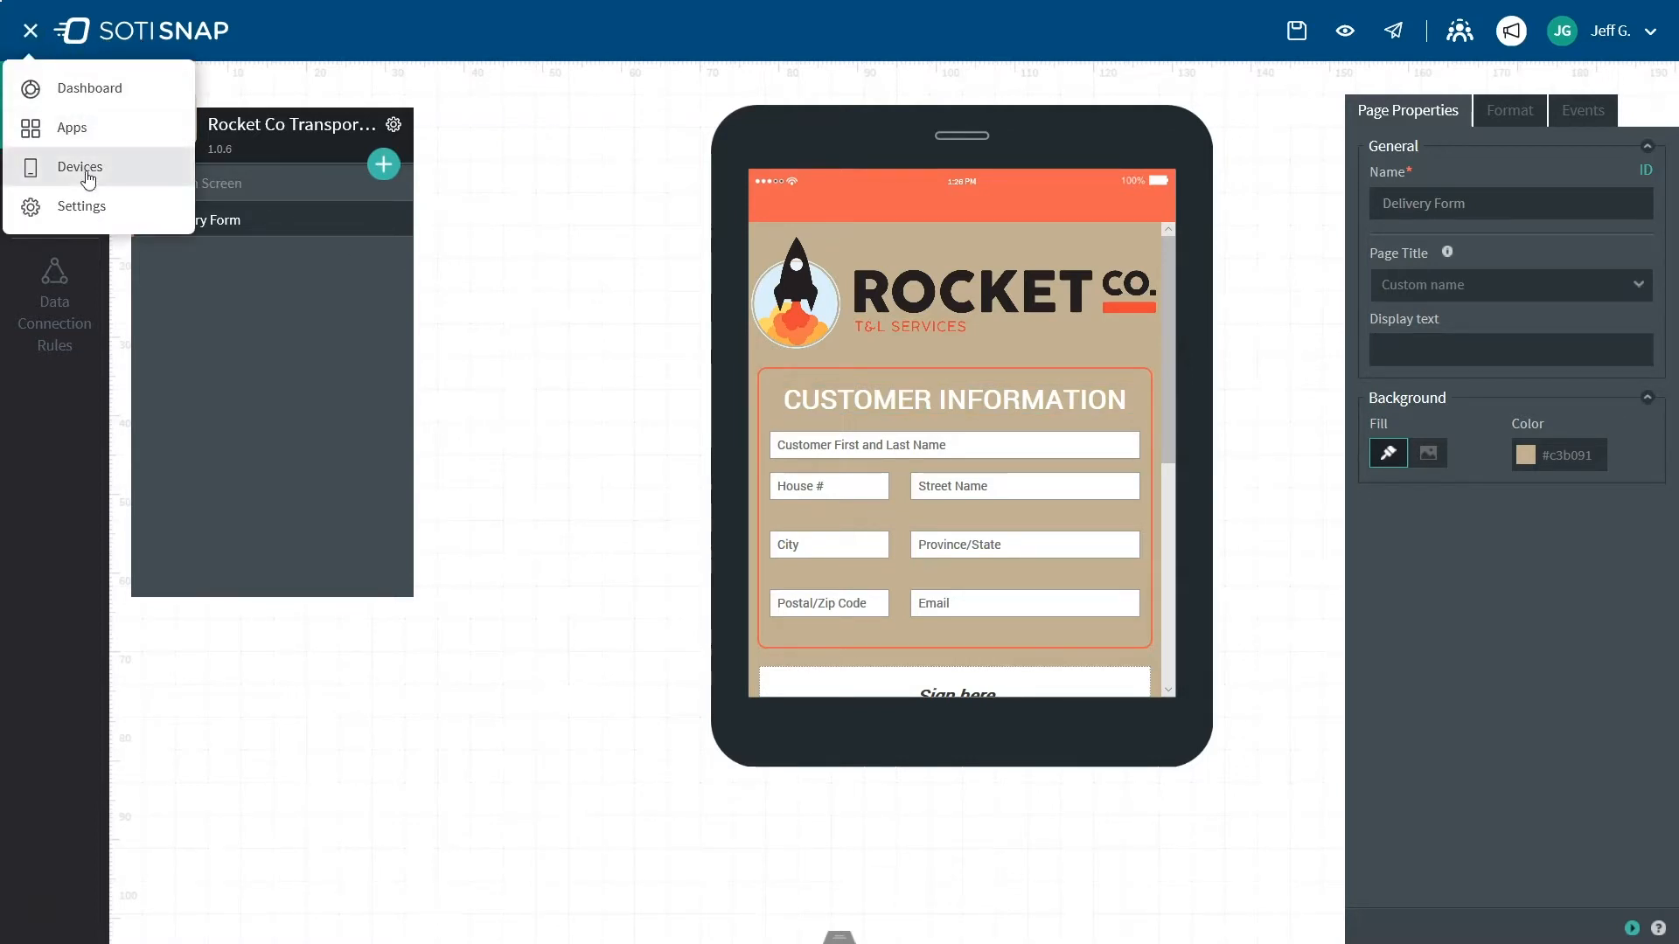
click(80, 167)
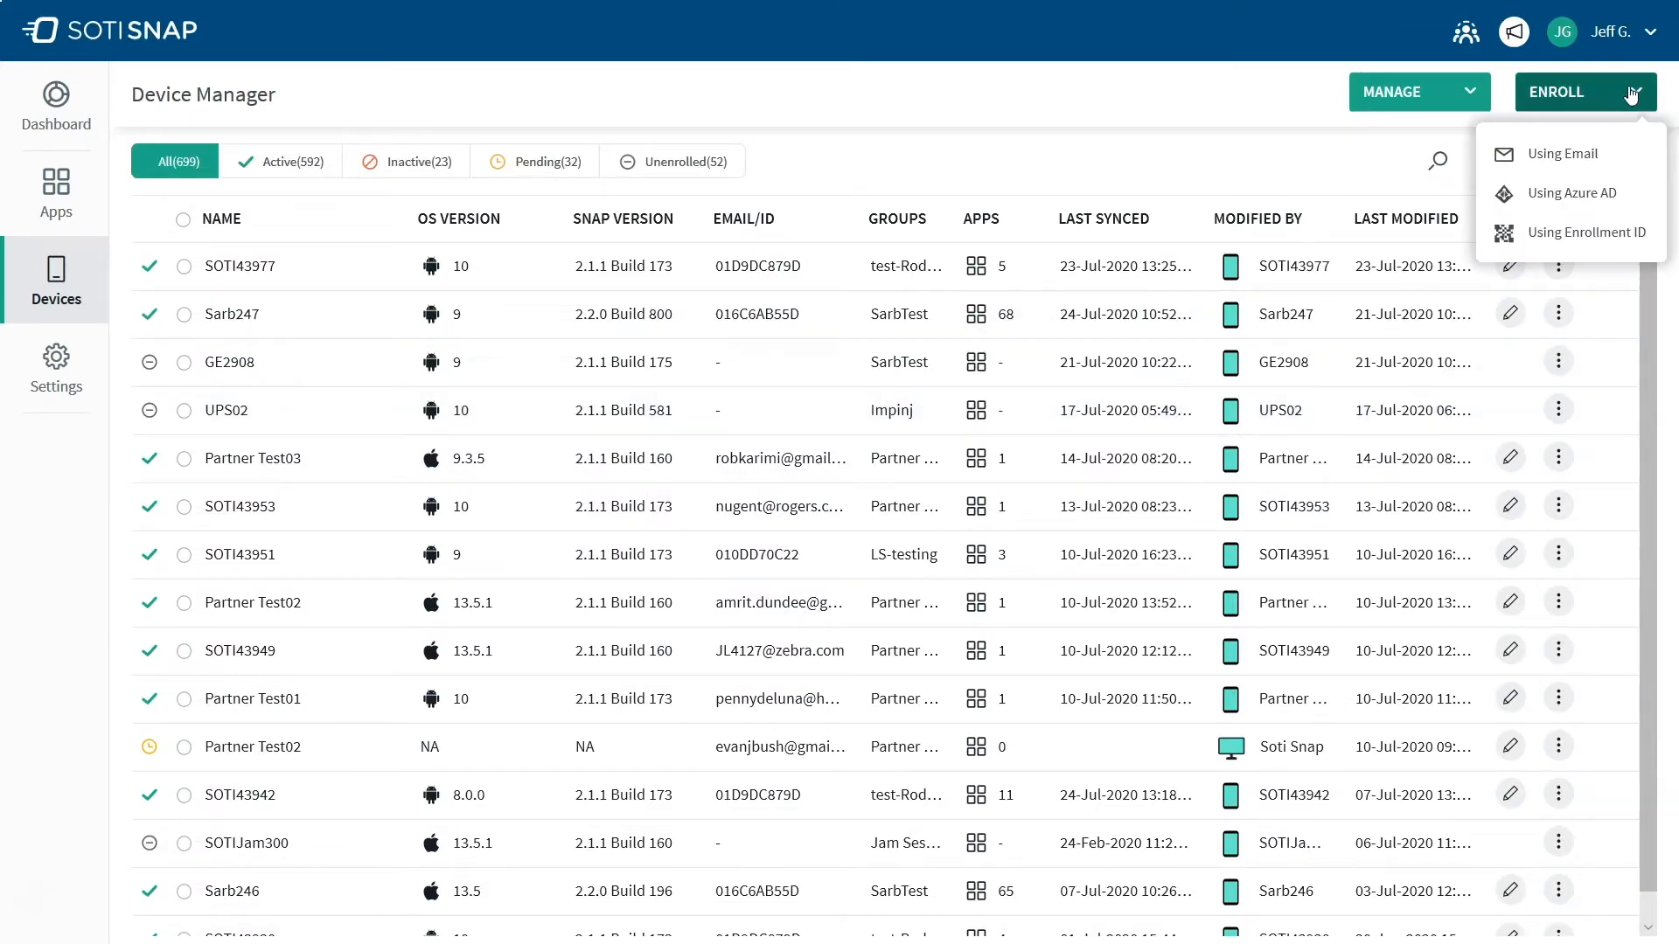
click(1570, 233)
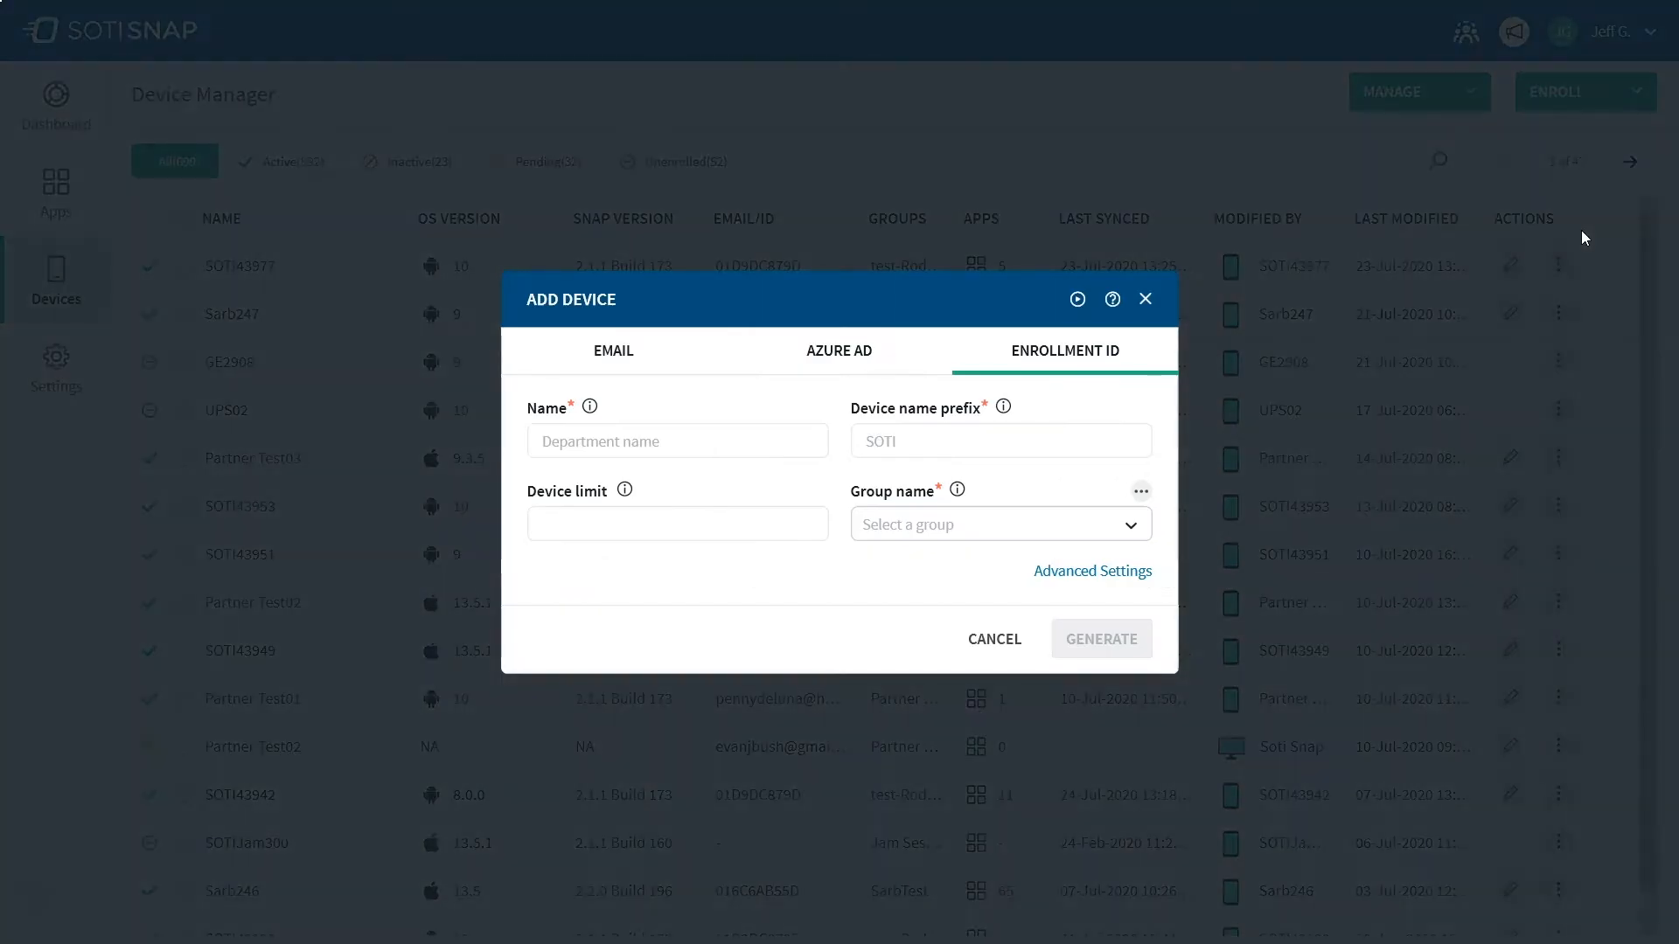
mouse_move(1155, 415)
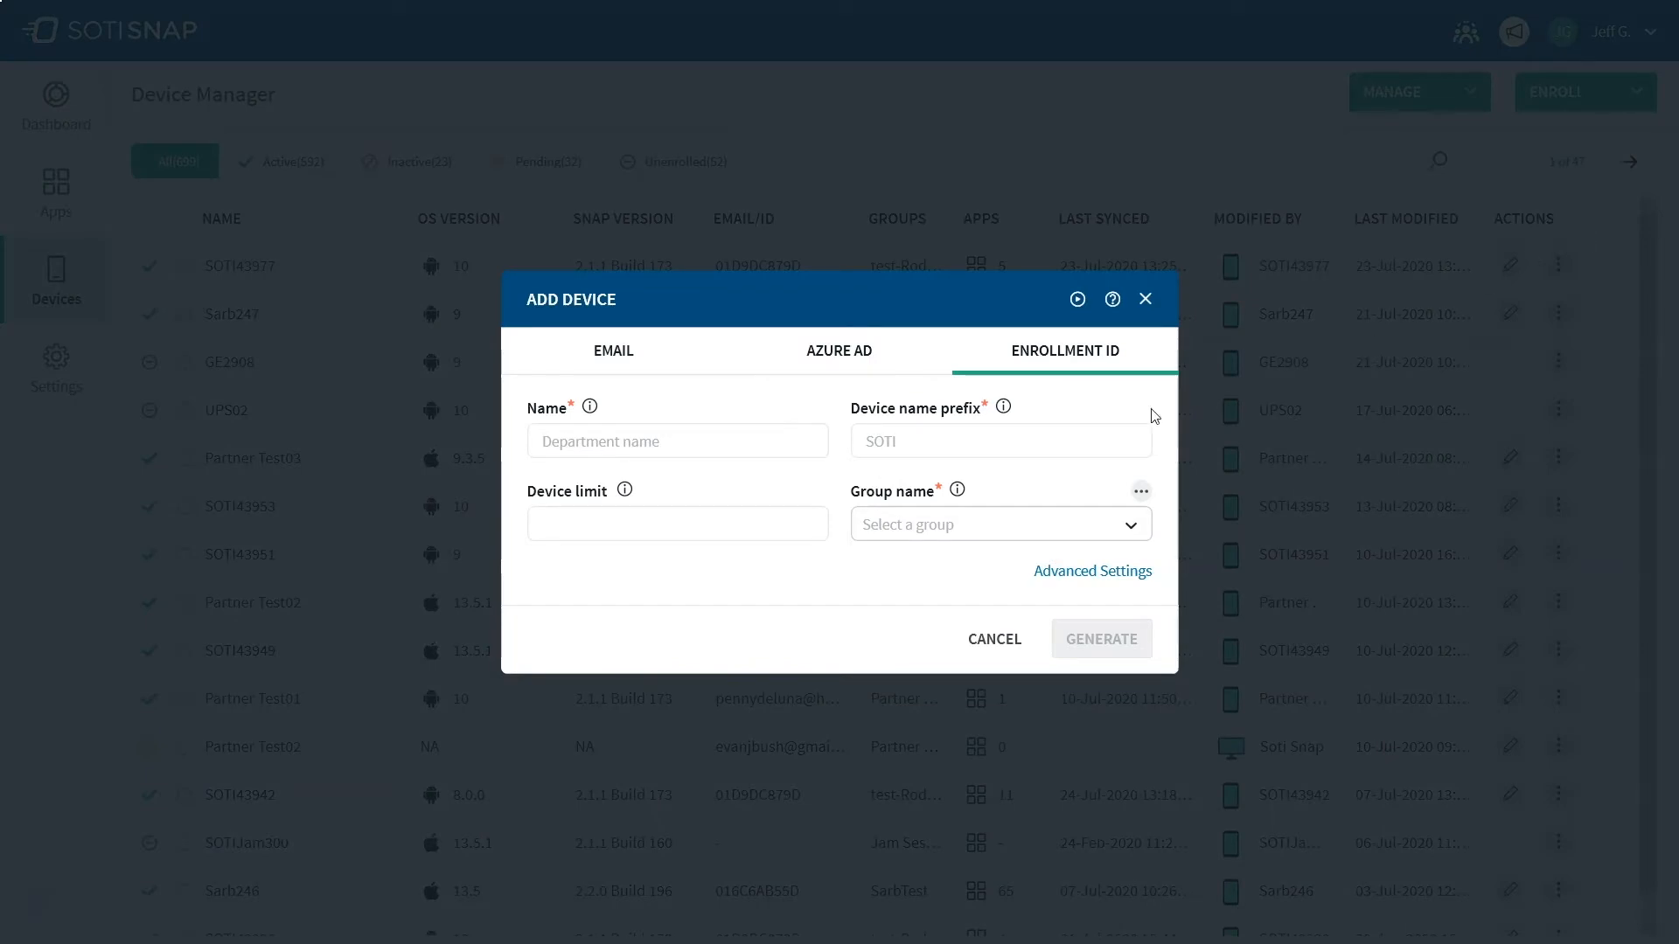
click(677, 440)
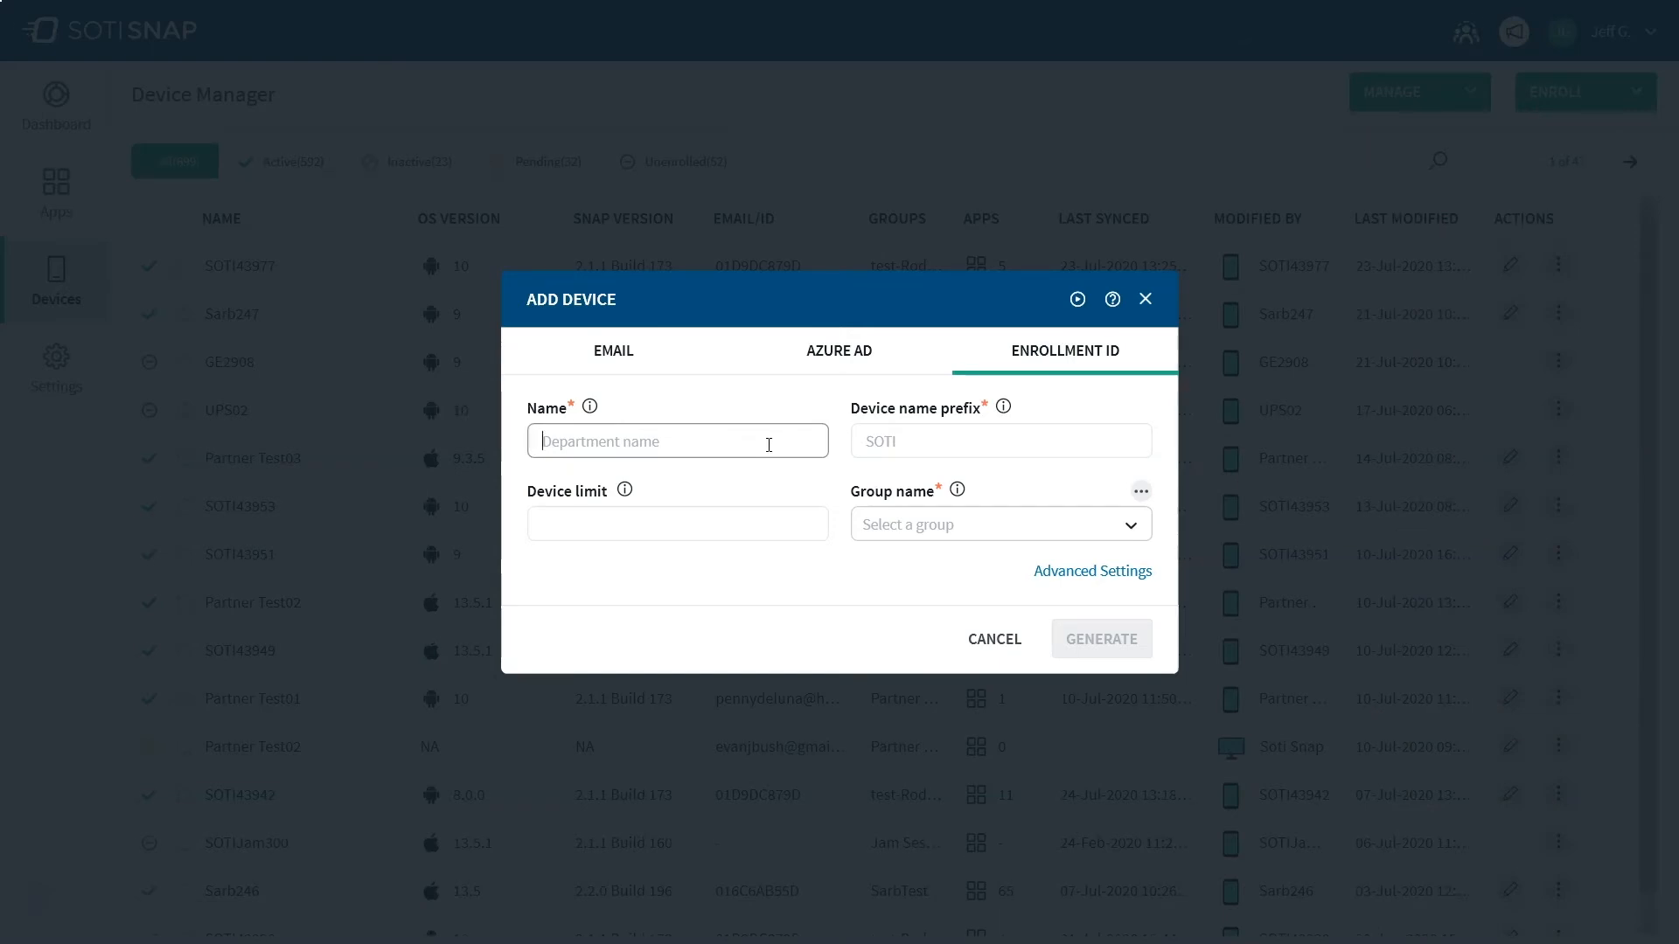
Step: Enter name 'Rocket Co. Delivery', prefix 'DRIVER' and group Rocket Co. Transportation
text(Rocket)
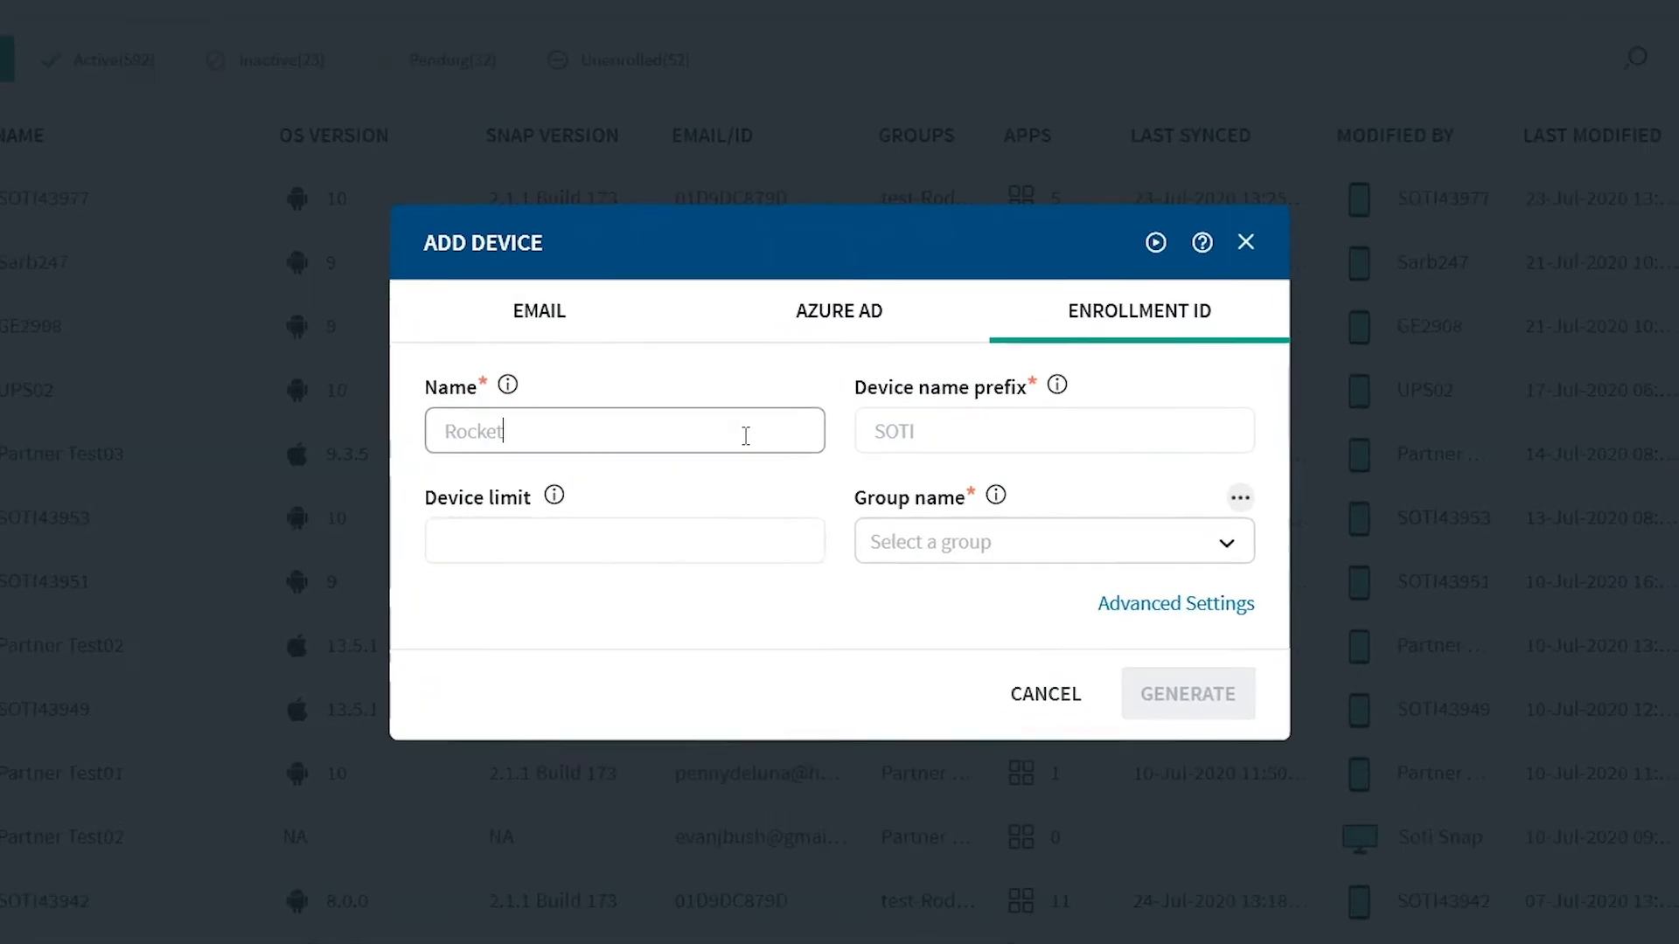
text(Co. Deliver)
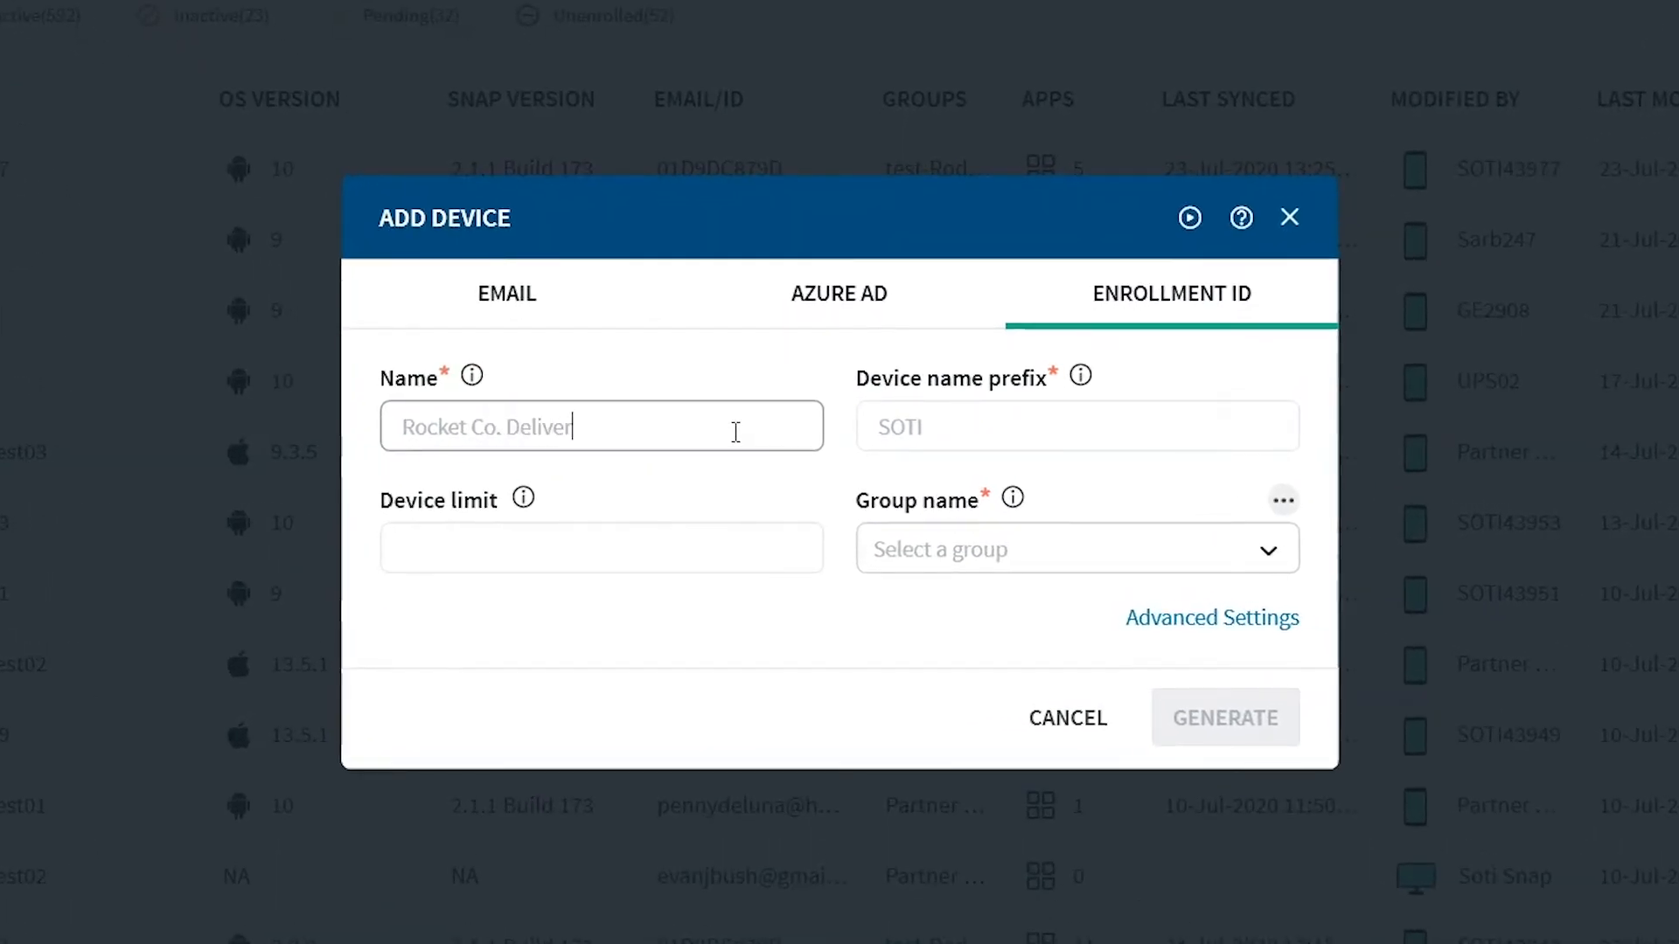
text(D)
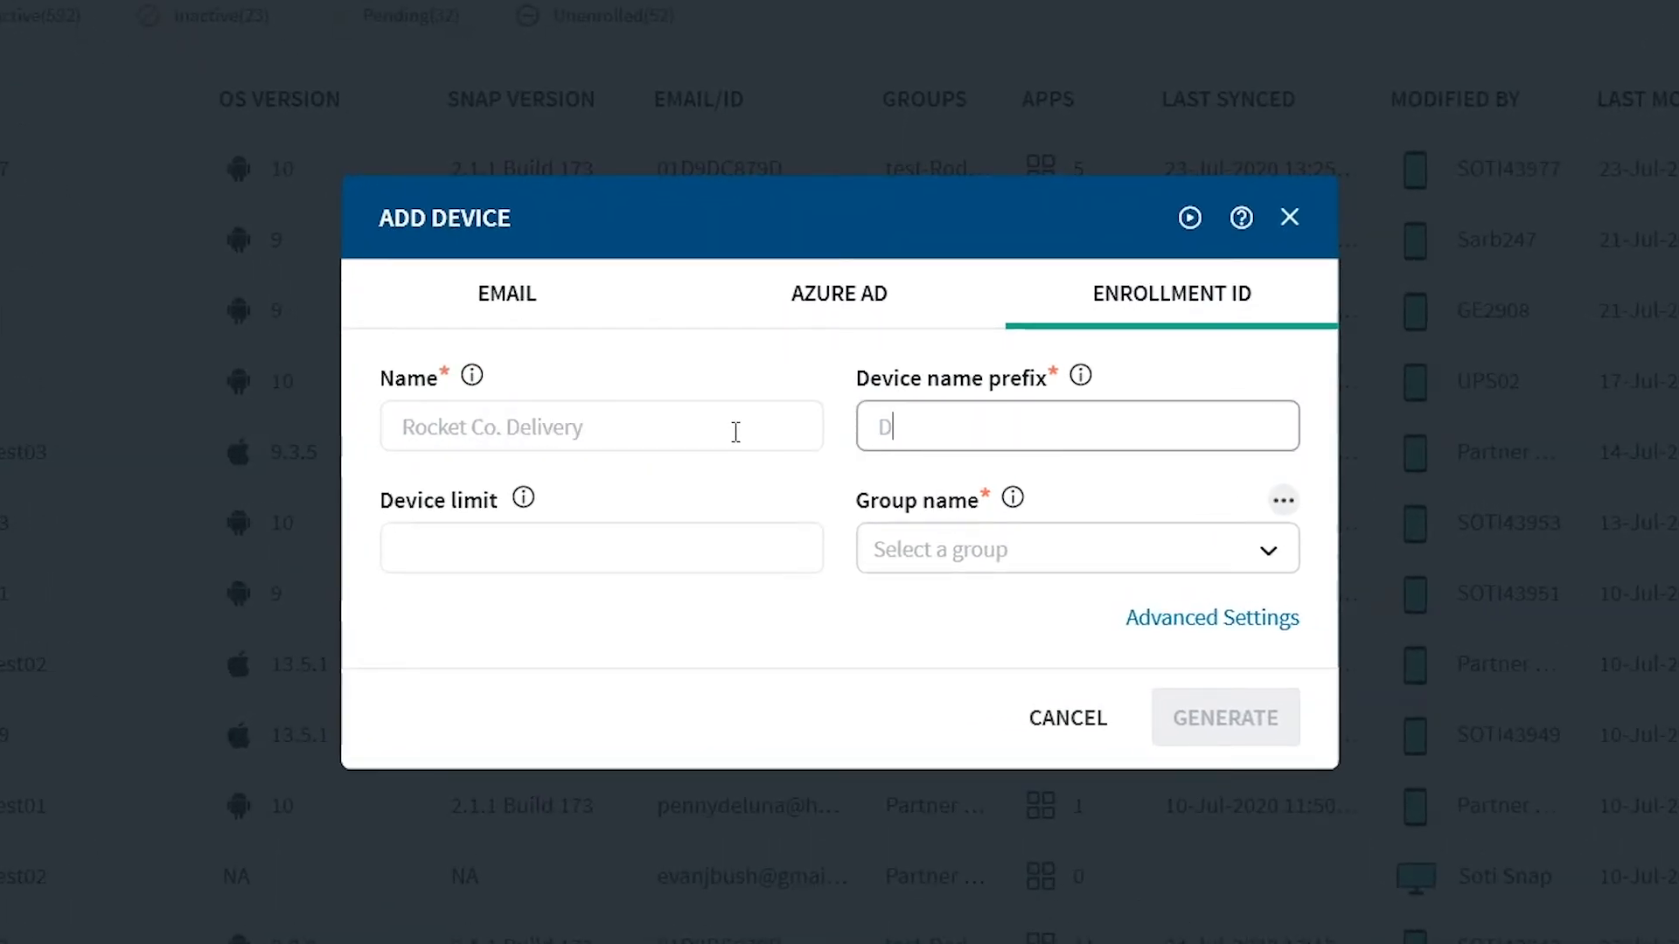
text(RIVER)
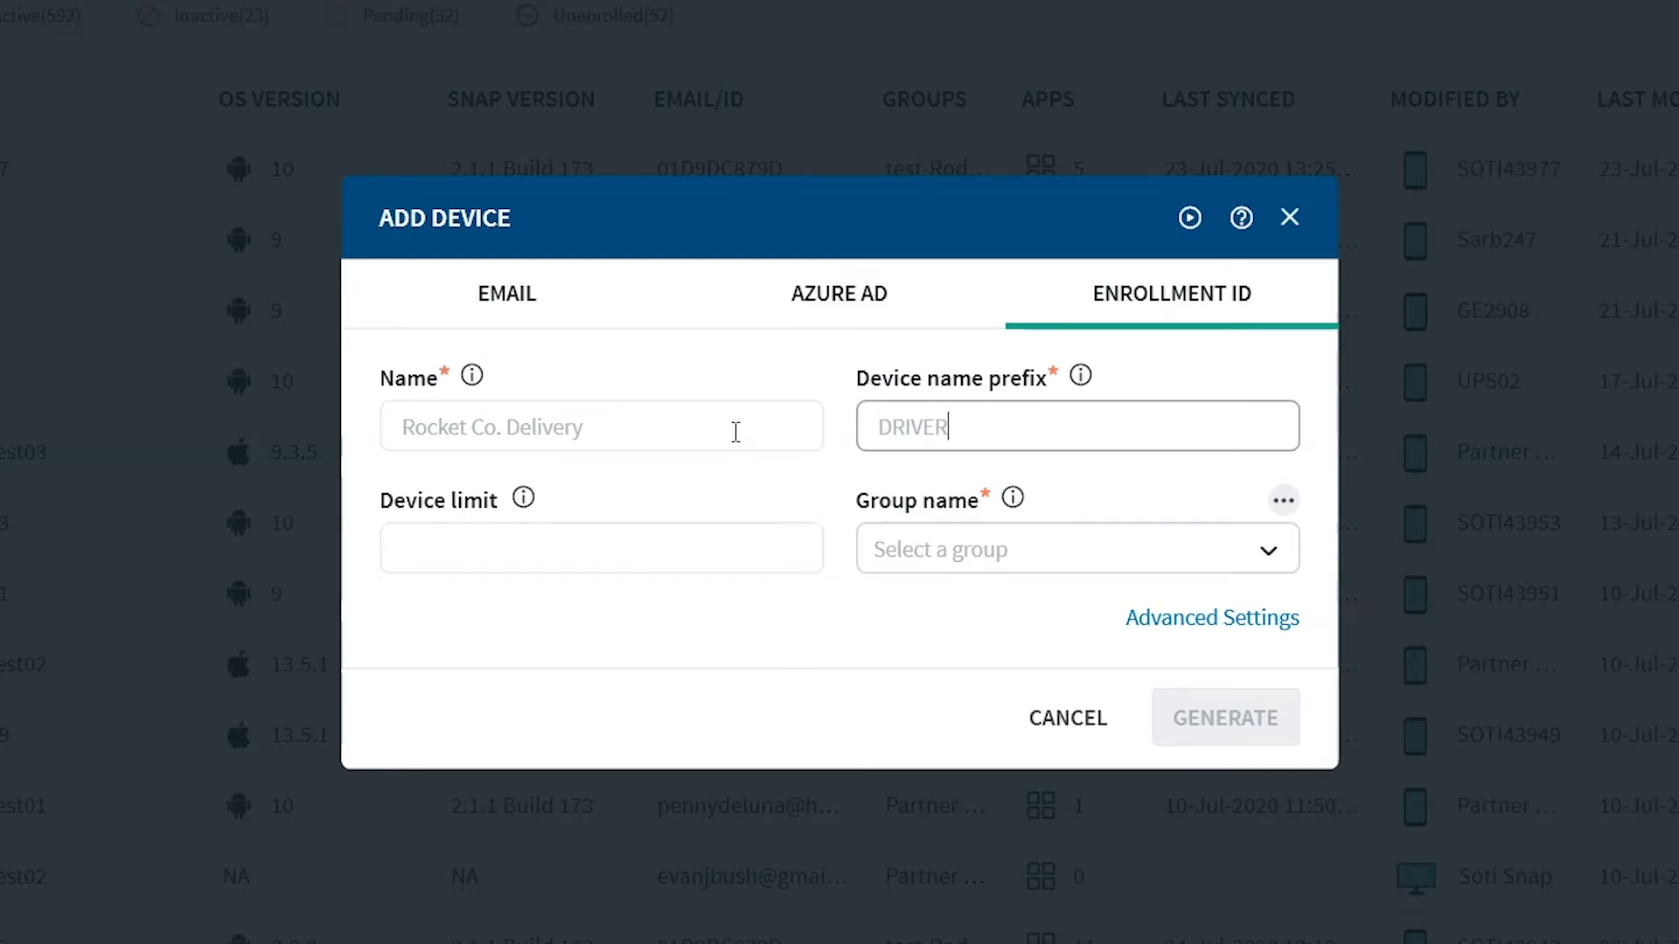
mouse_move(680, 485)
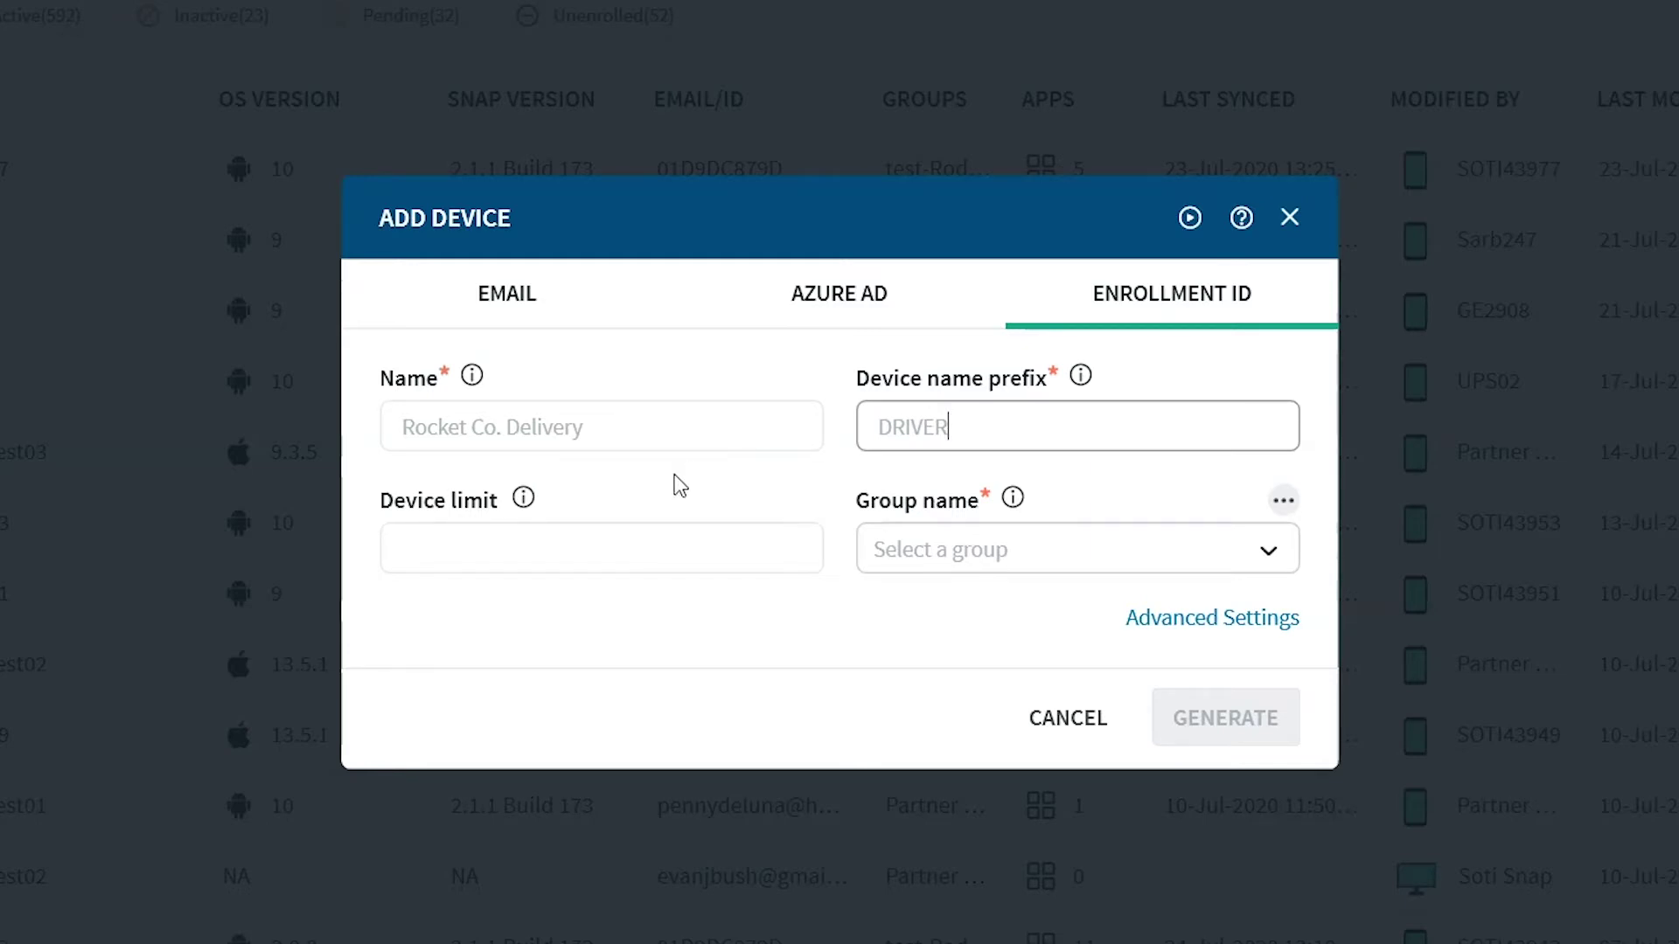
click(1077, 549)
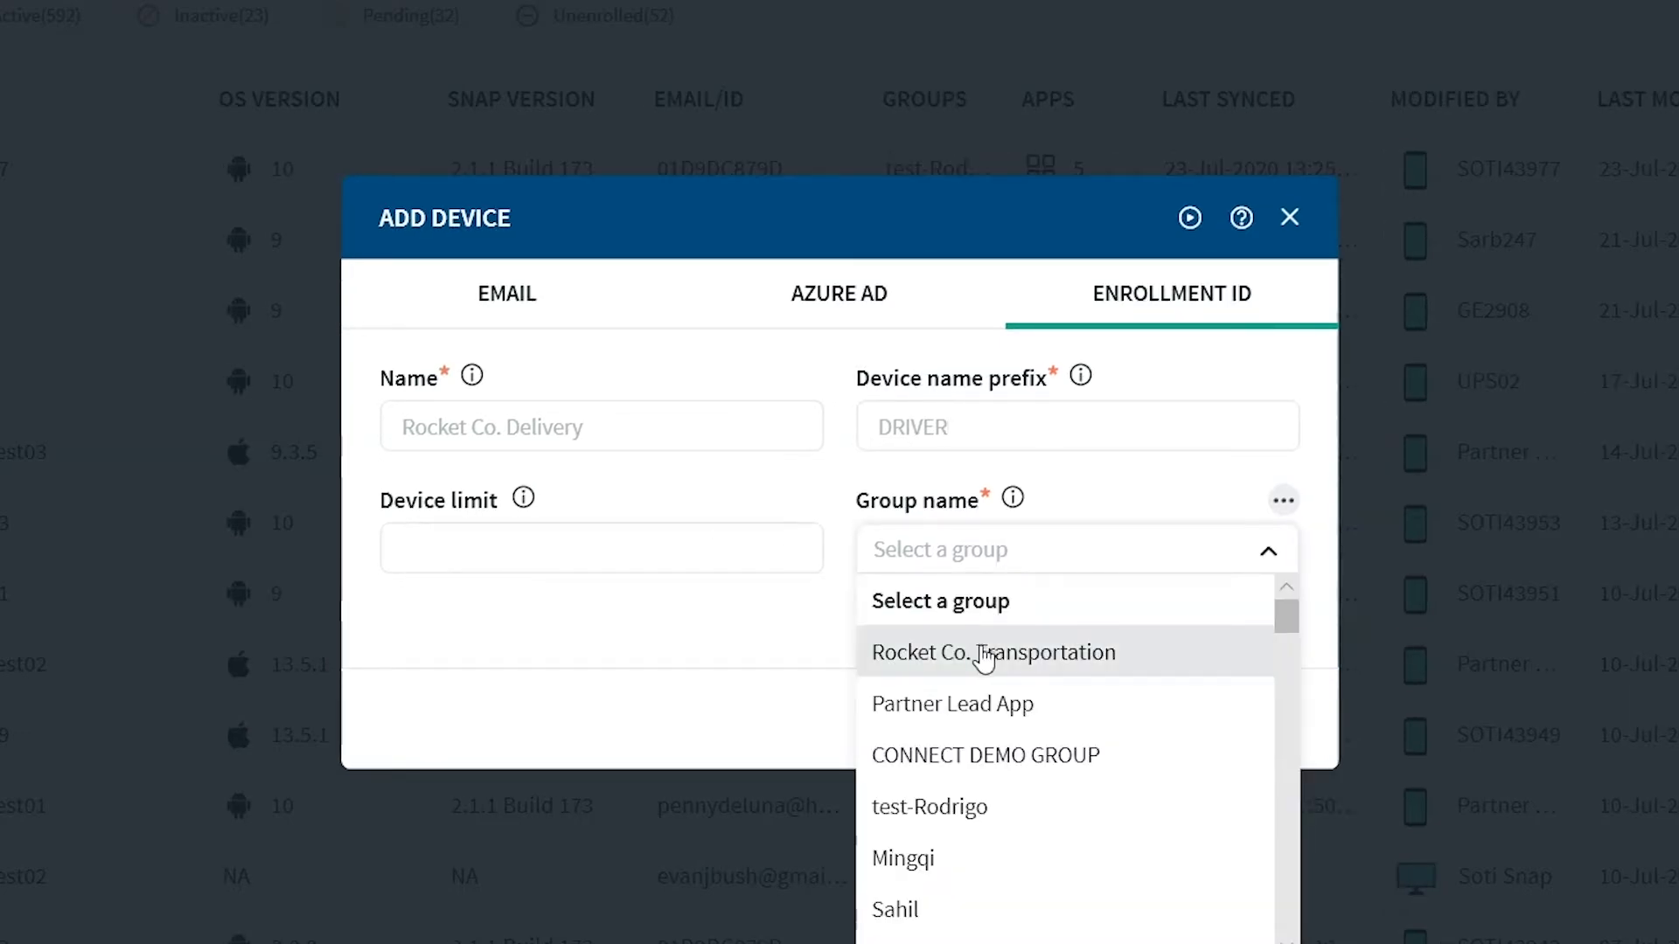
click(993, 652)
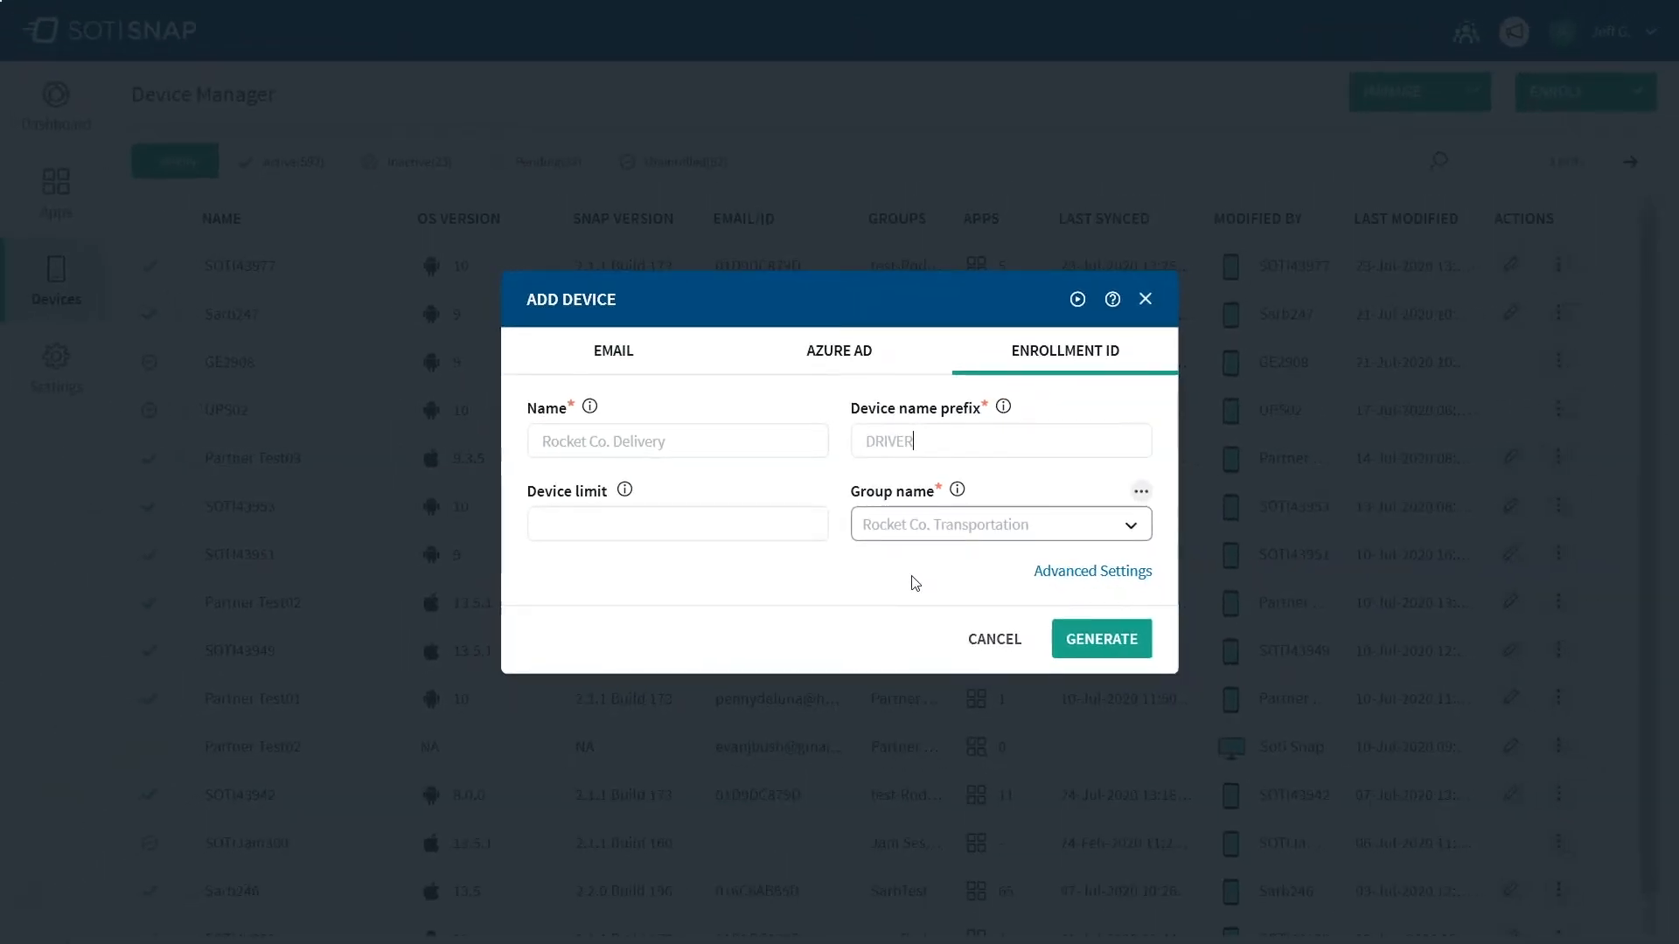
mouse_move(1010, 615)
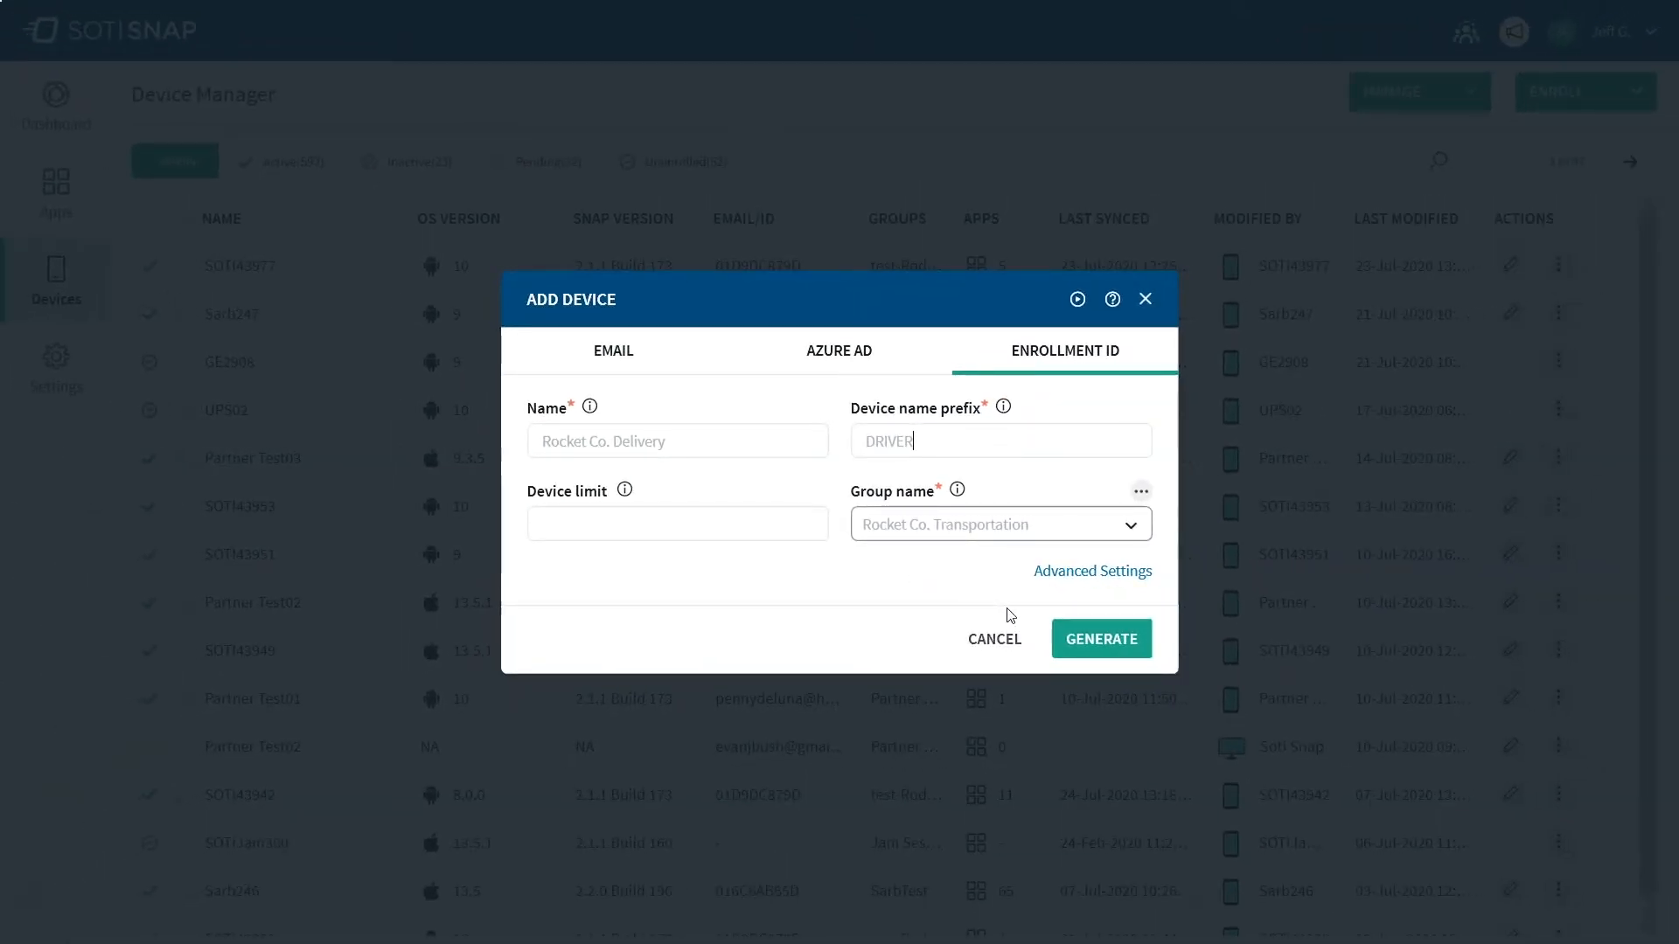
click(1100, 638)
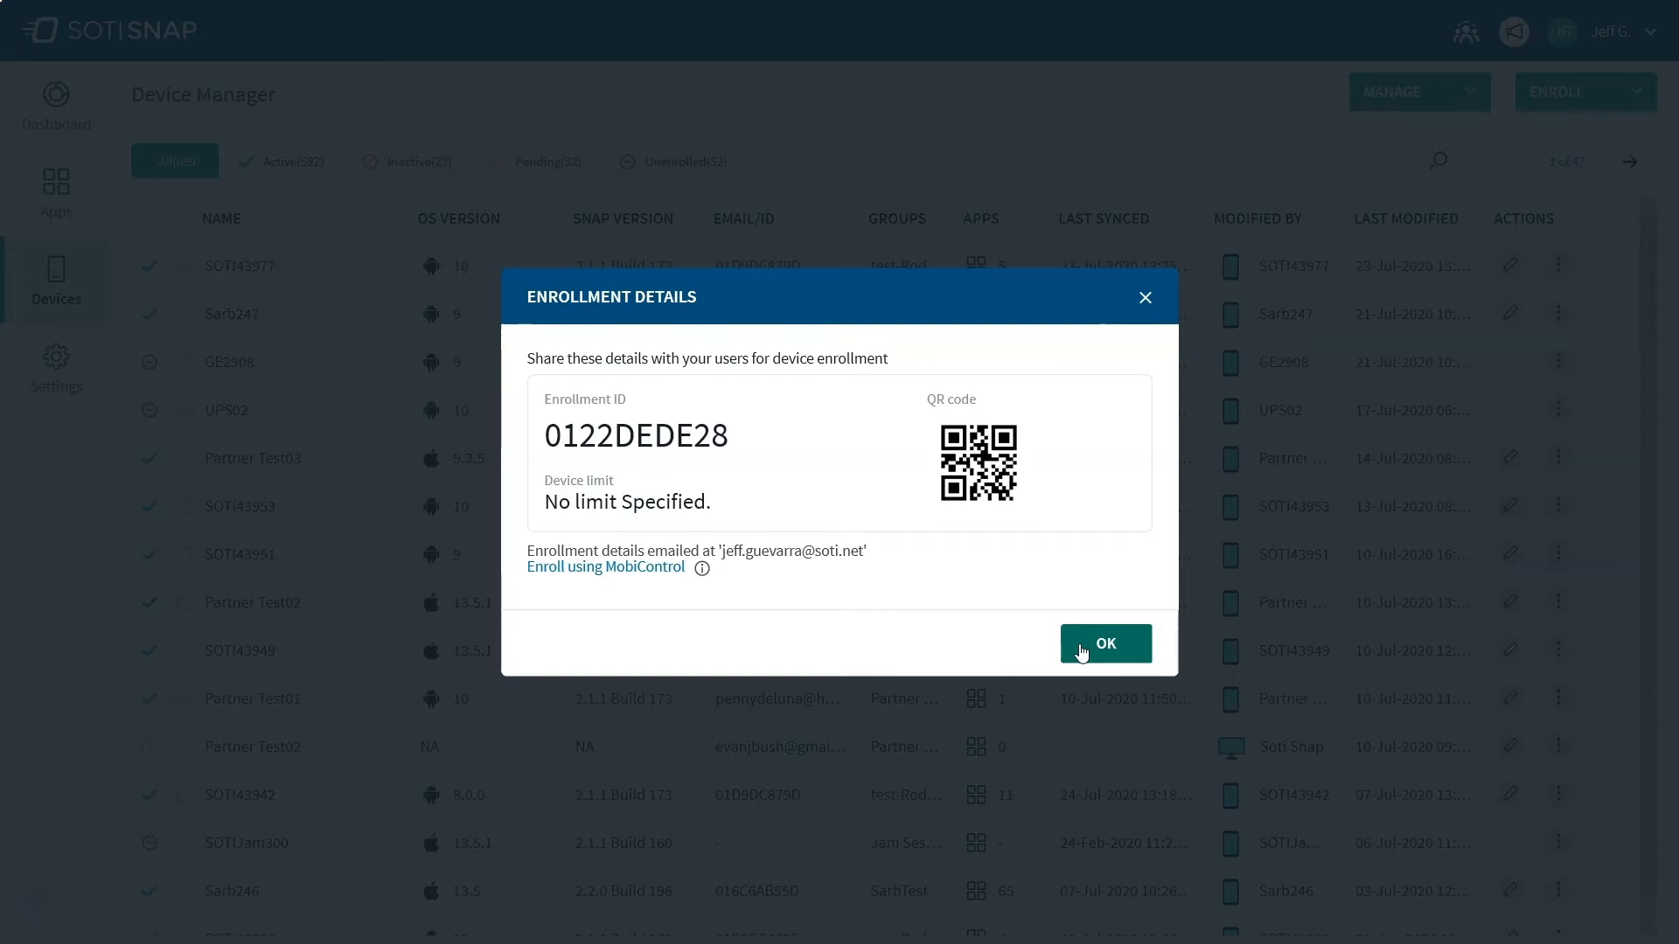
click(1105, 644)
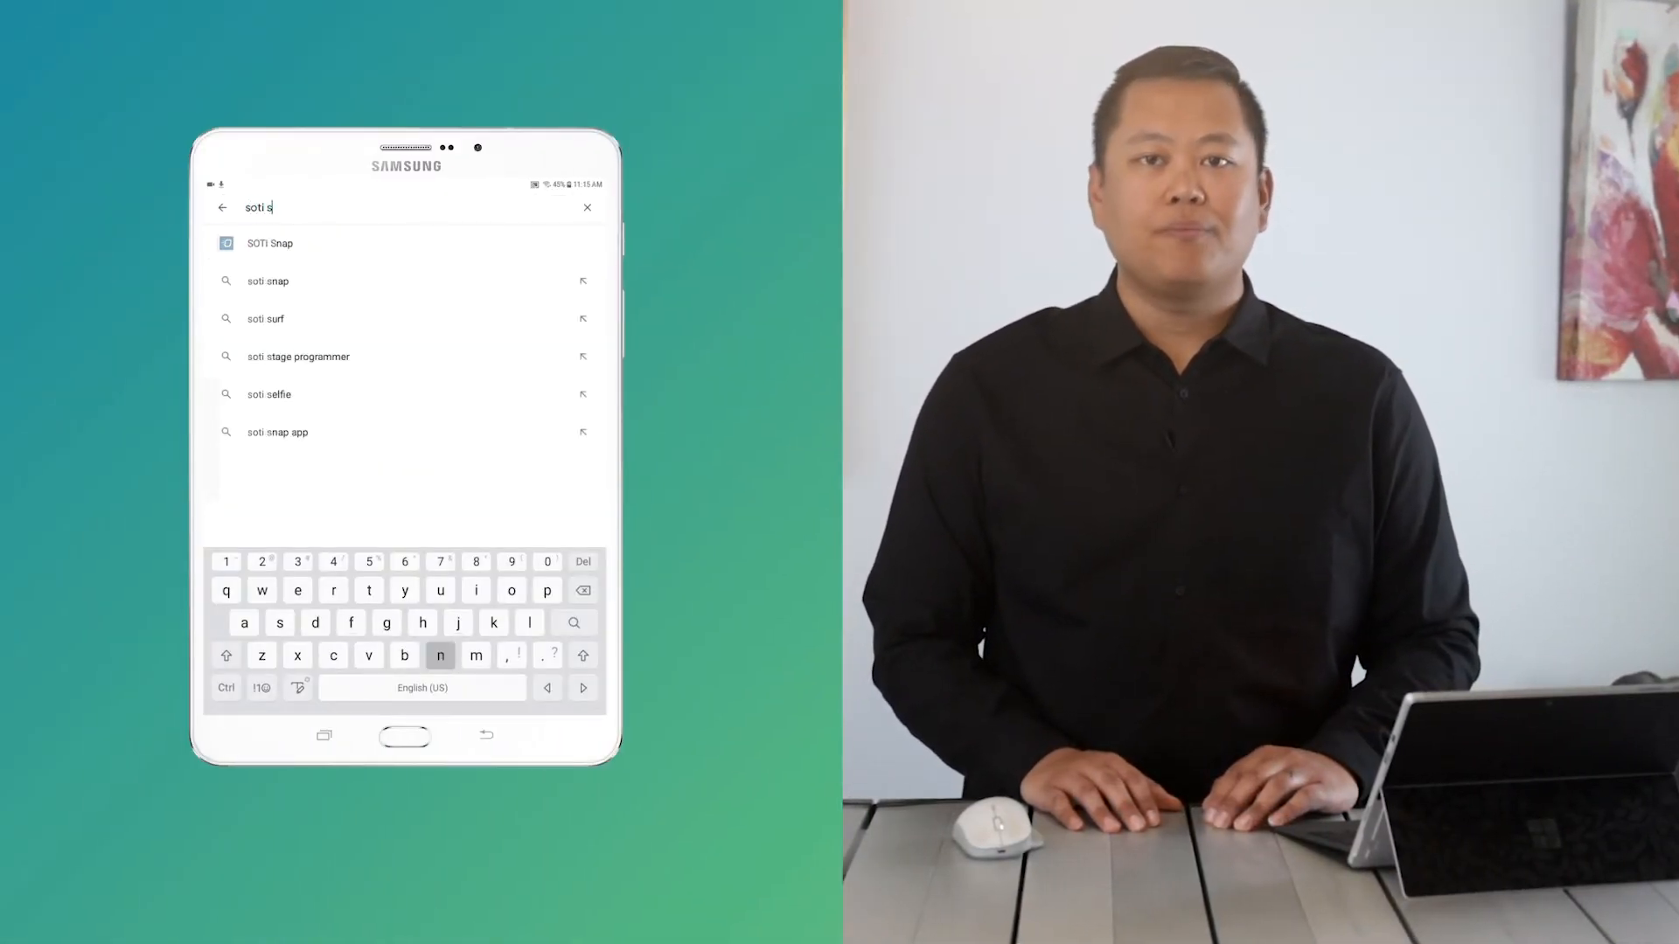
click(270, 243)
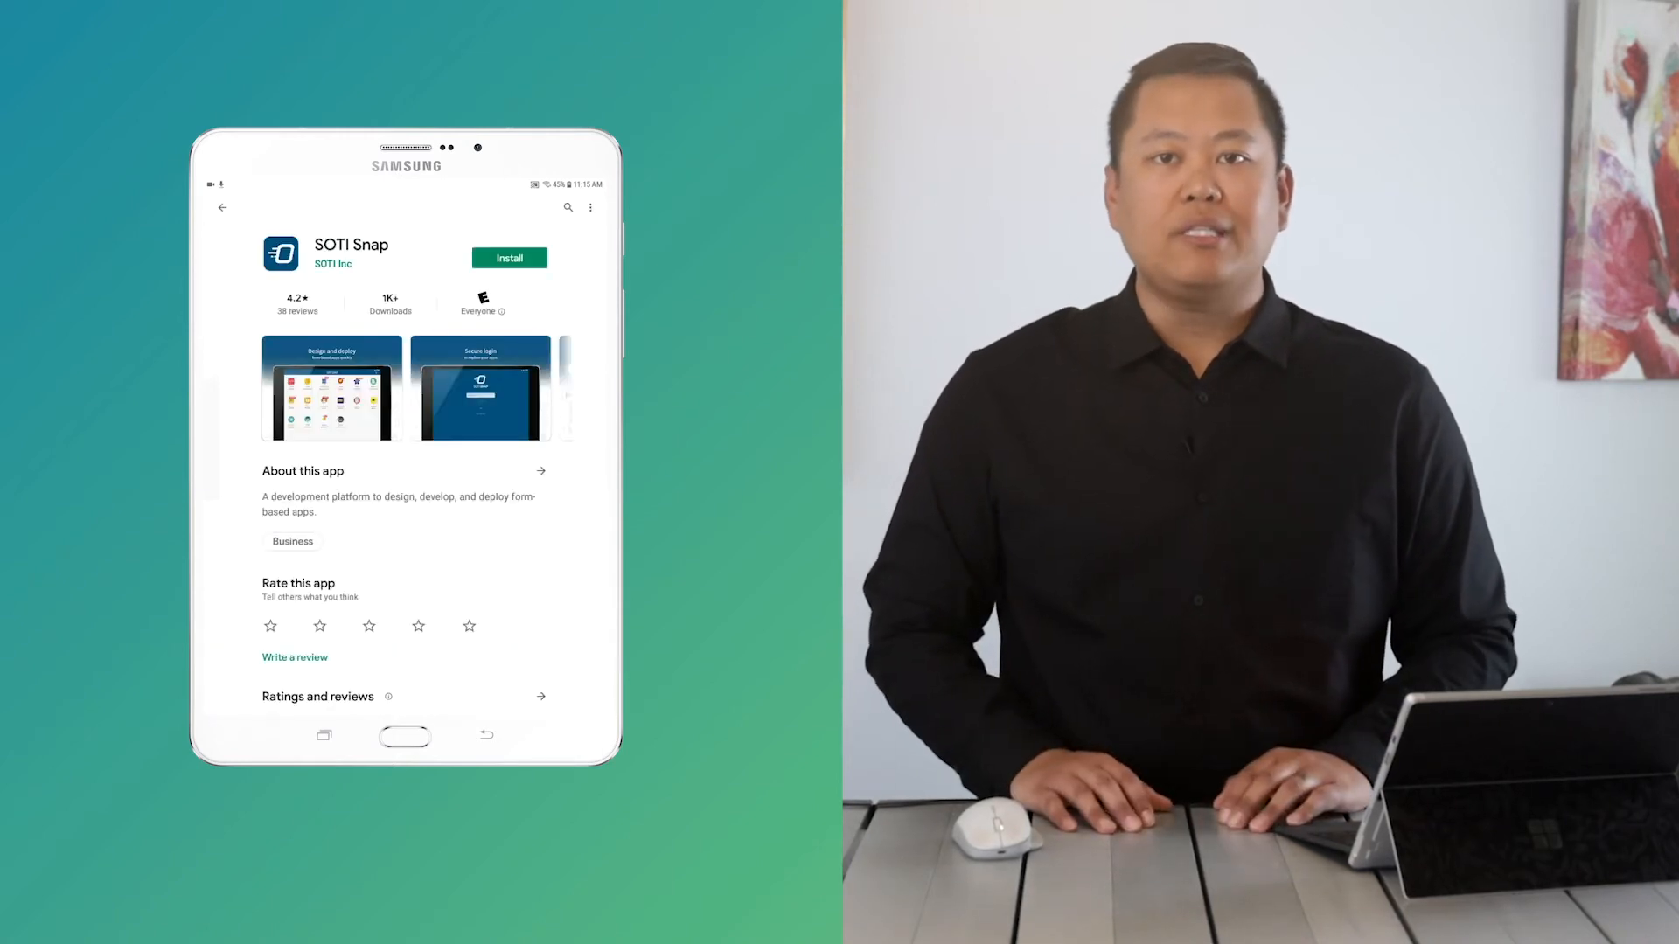
click(510, 258)
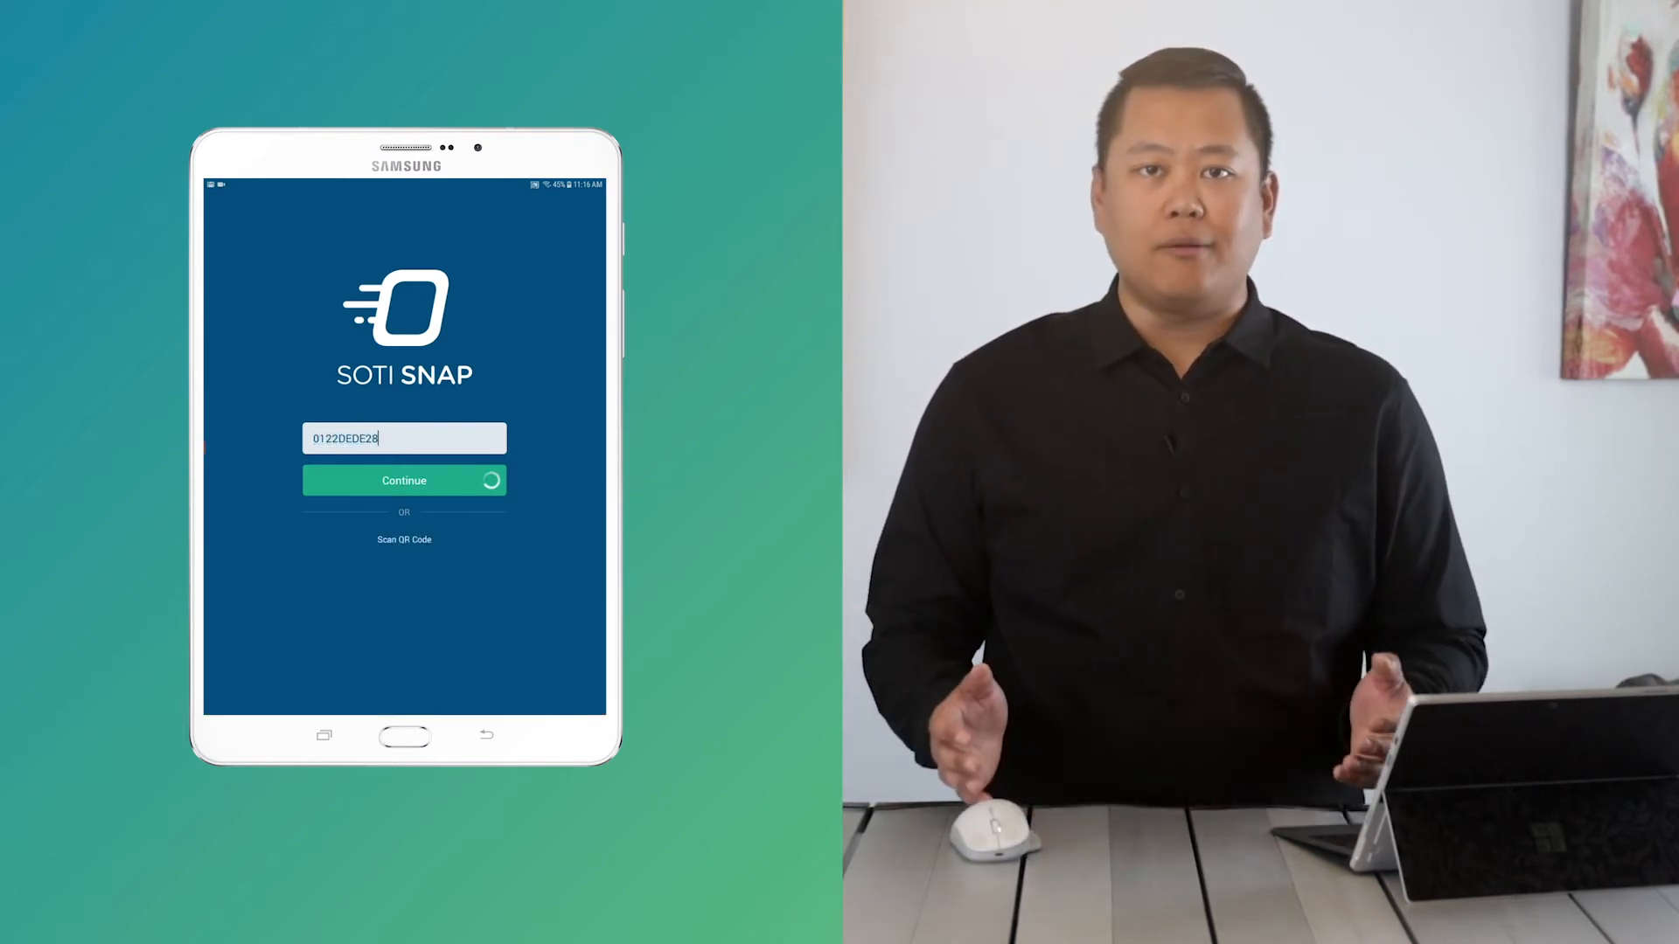
click(404, 481)
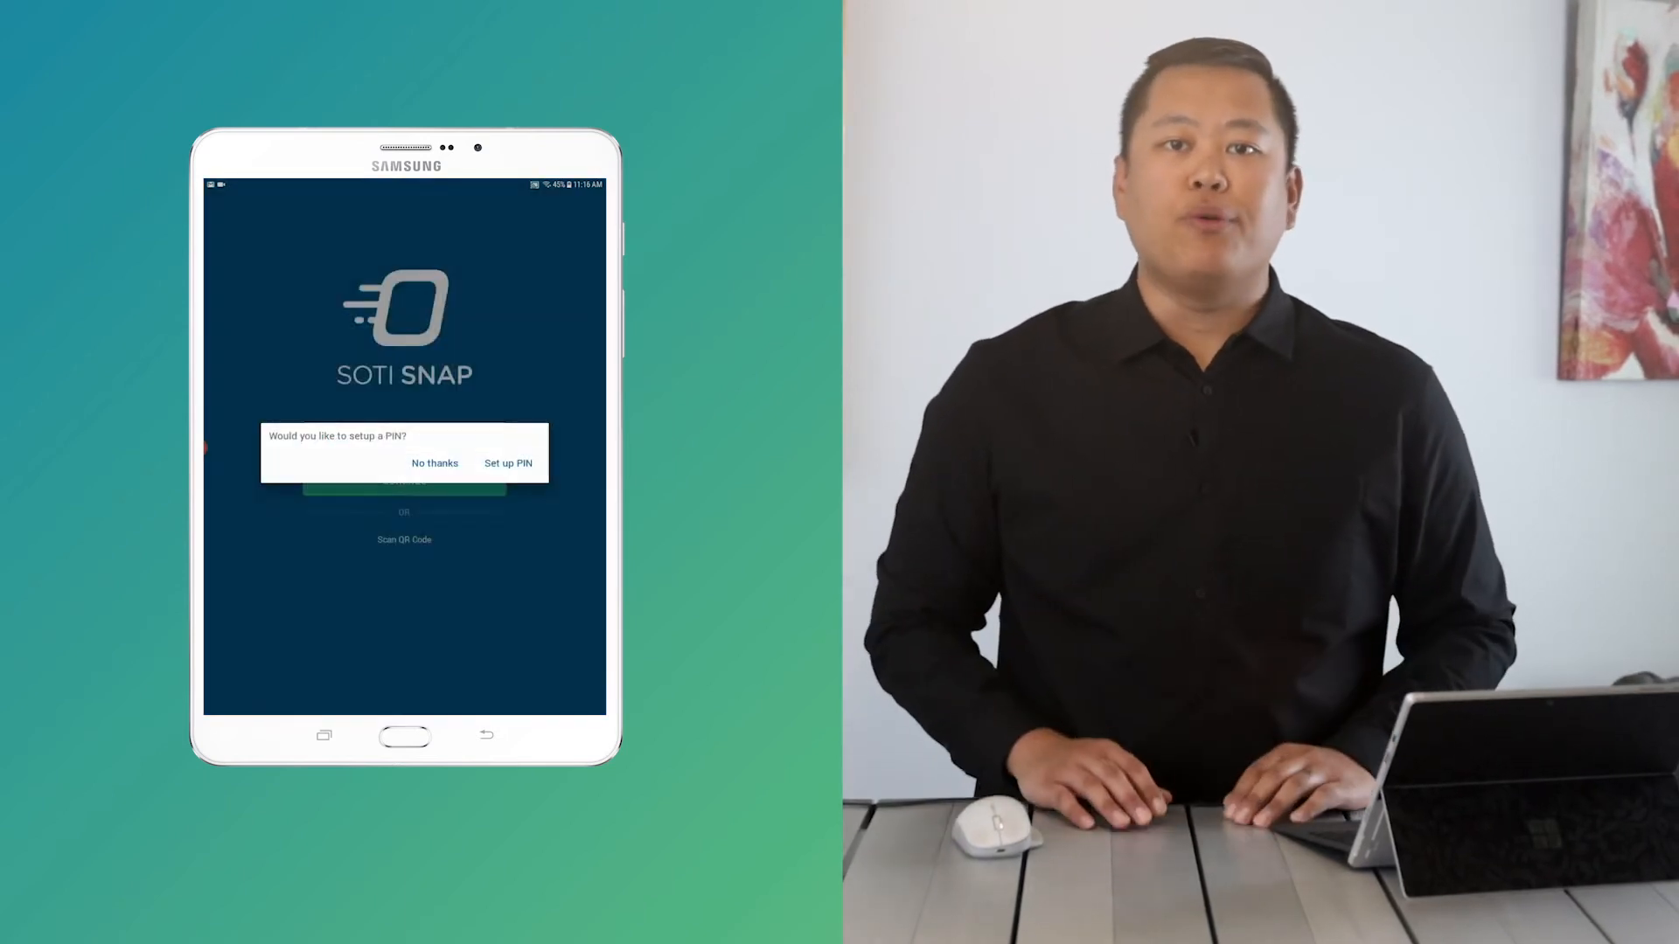
click(435, 462)
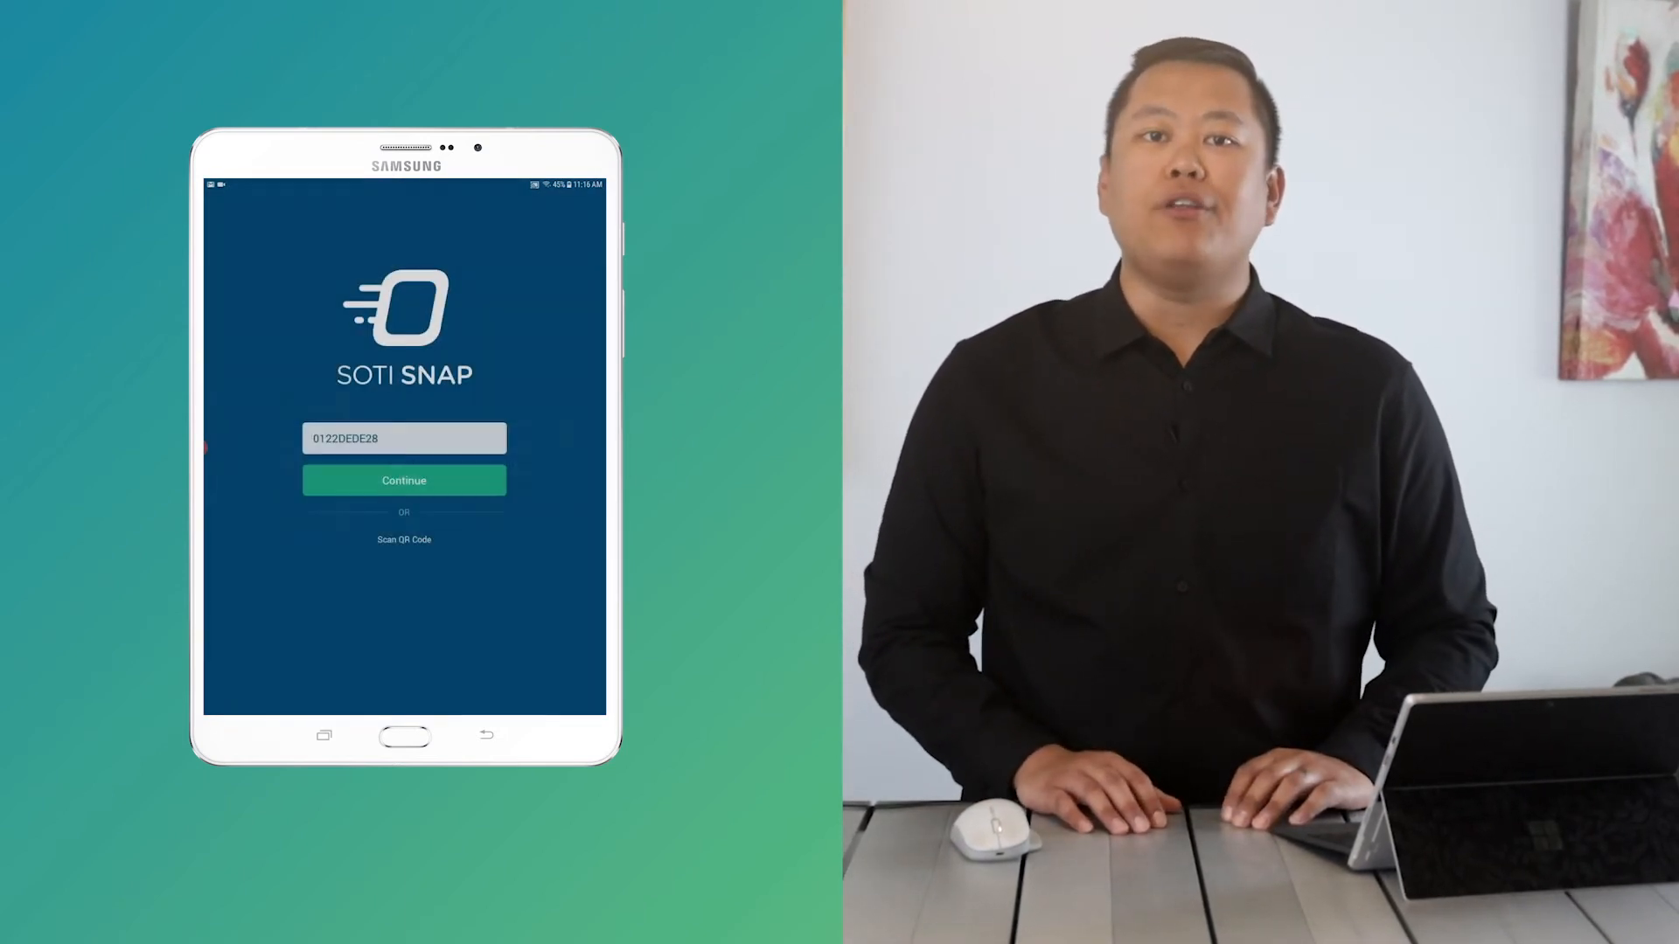
click(404, 480)
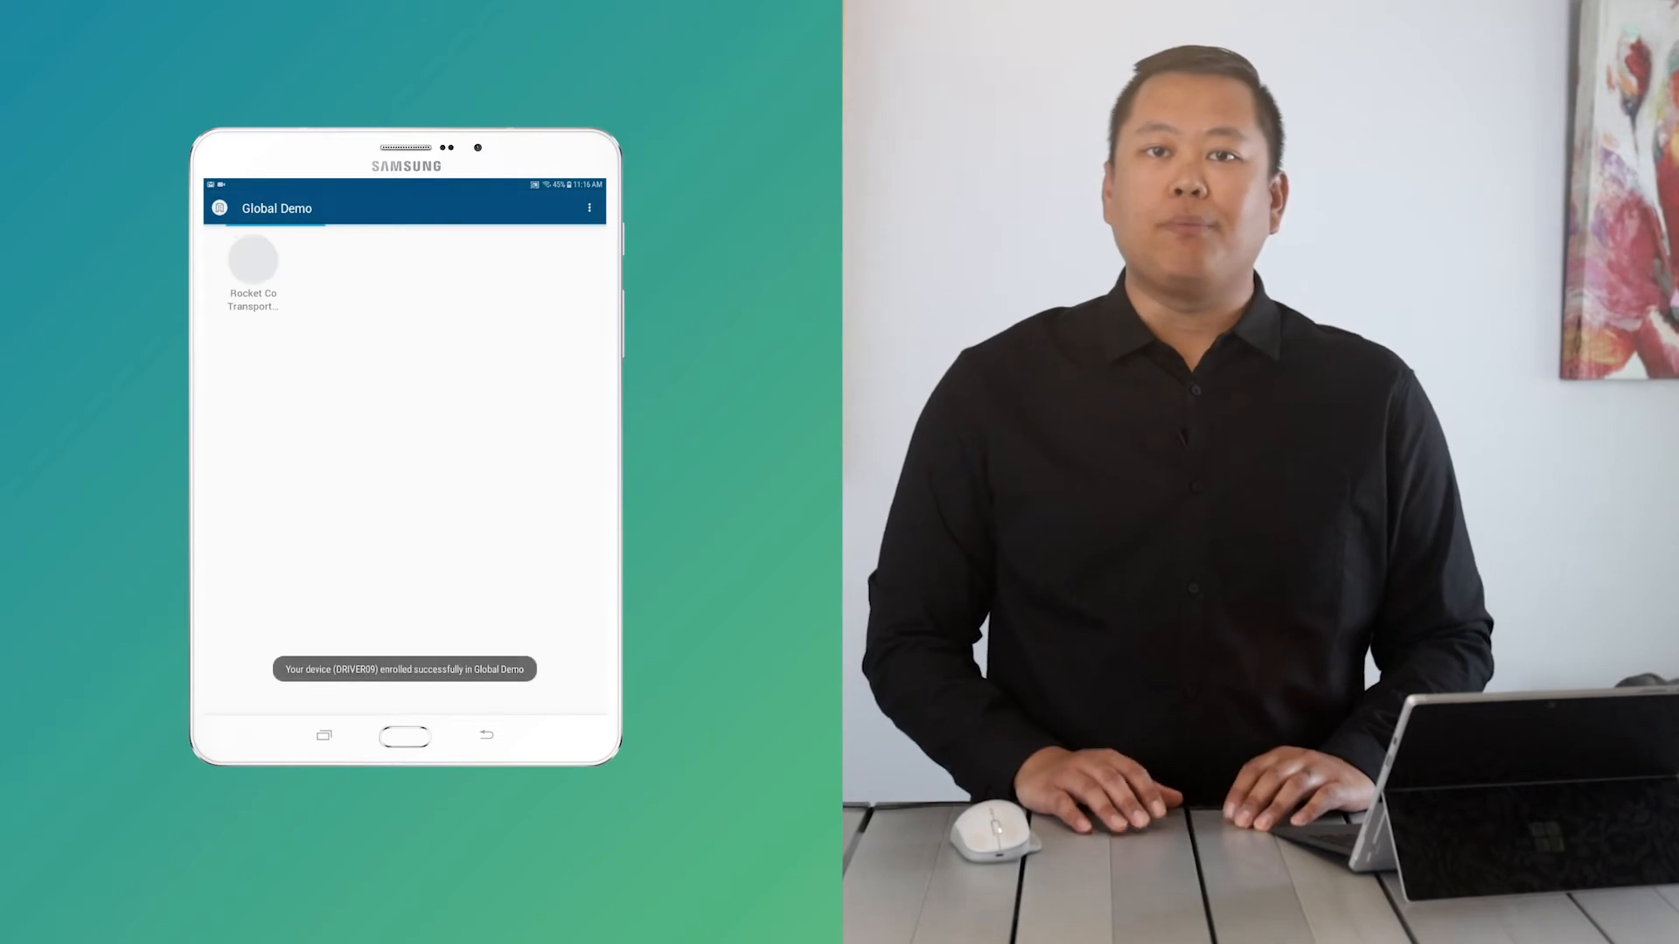